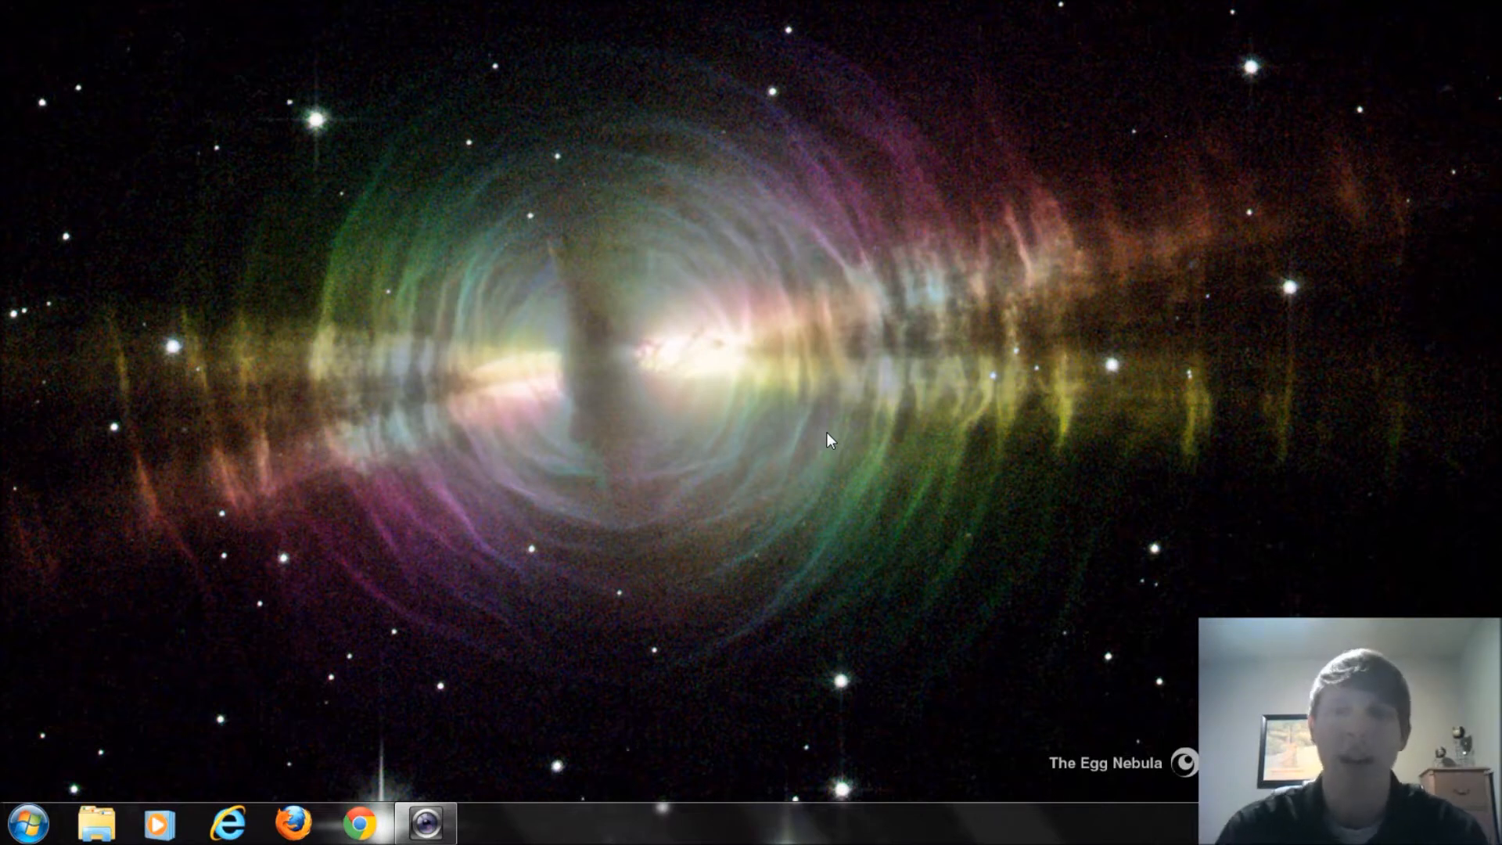
mouse_move(825, 430)
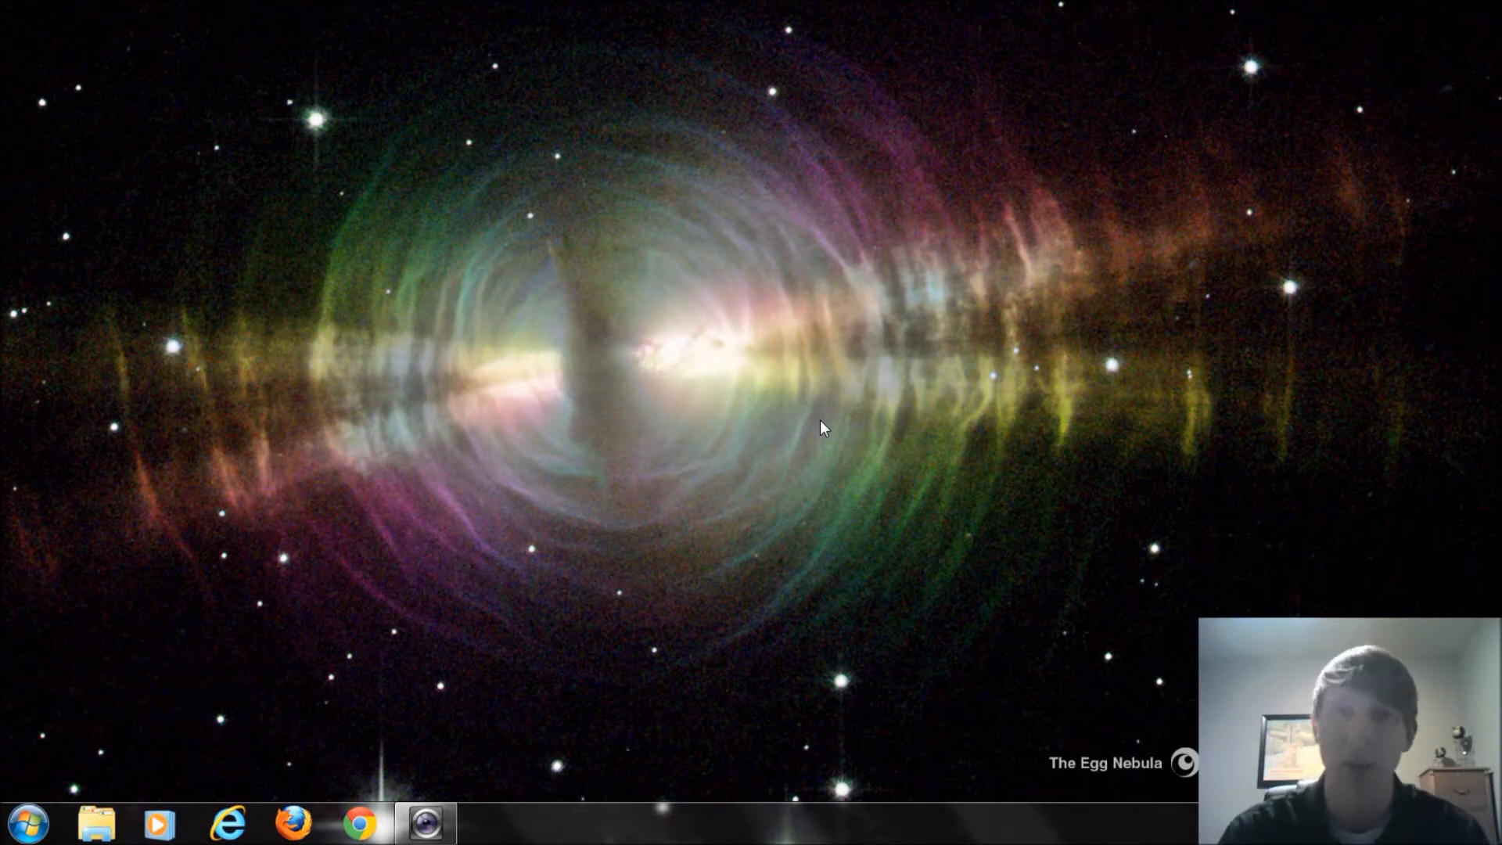
mouse_move(457, 457)
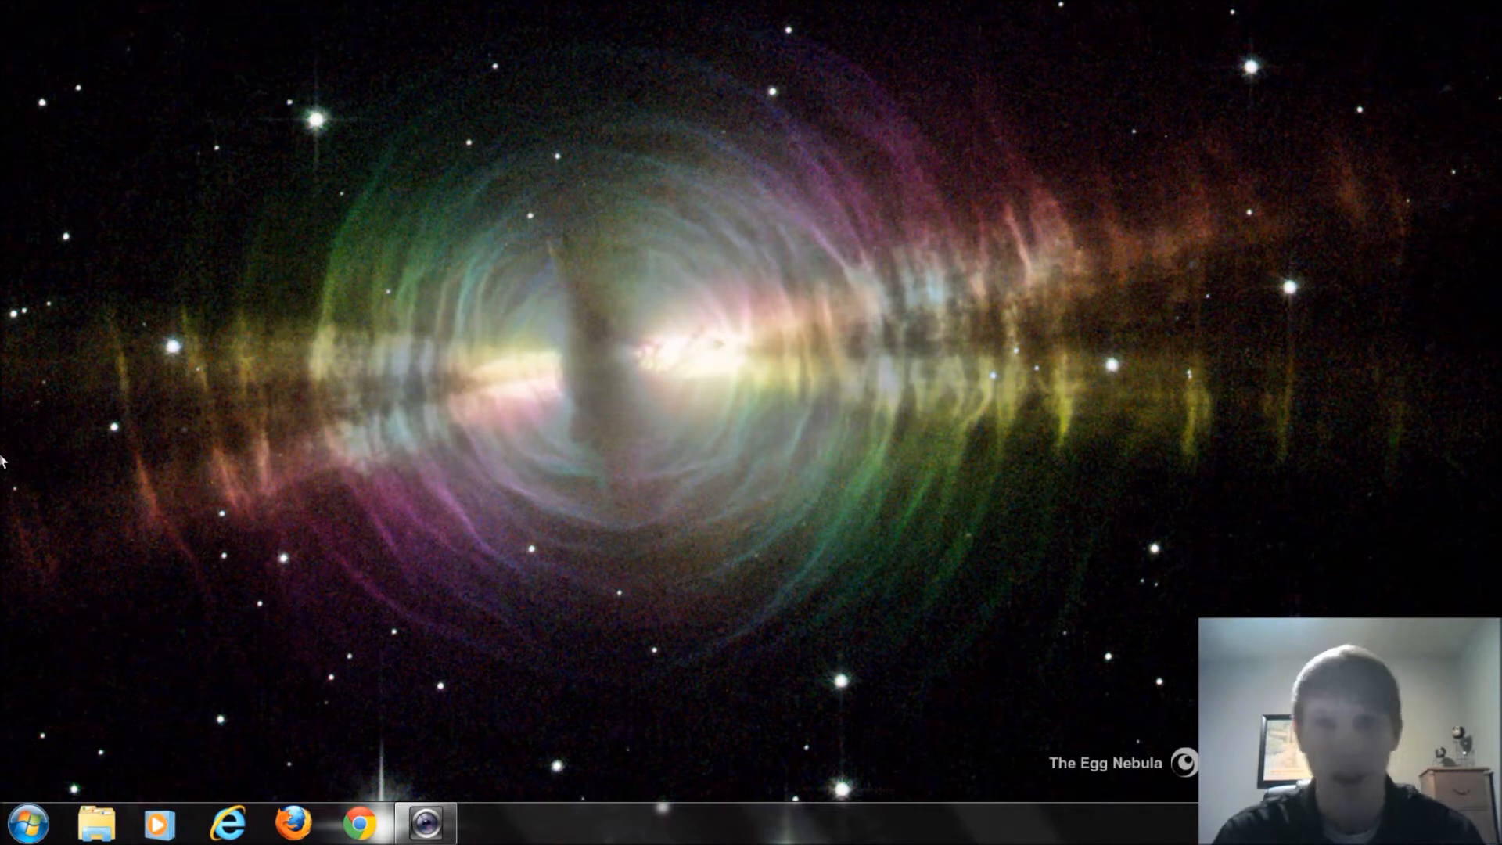
Step: From the Start menu, search 'windows upda', clear it, and show All Programs
click(32, 816)
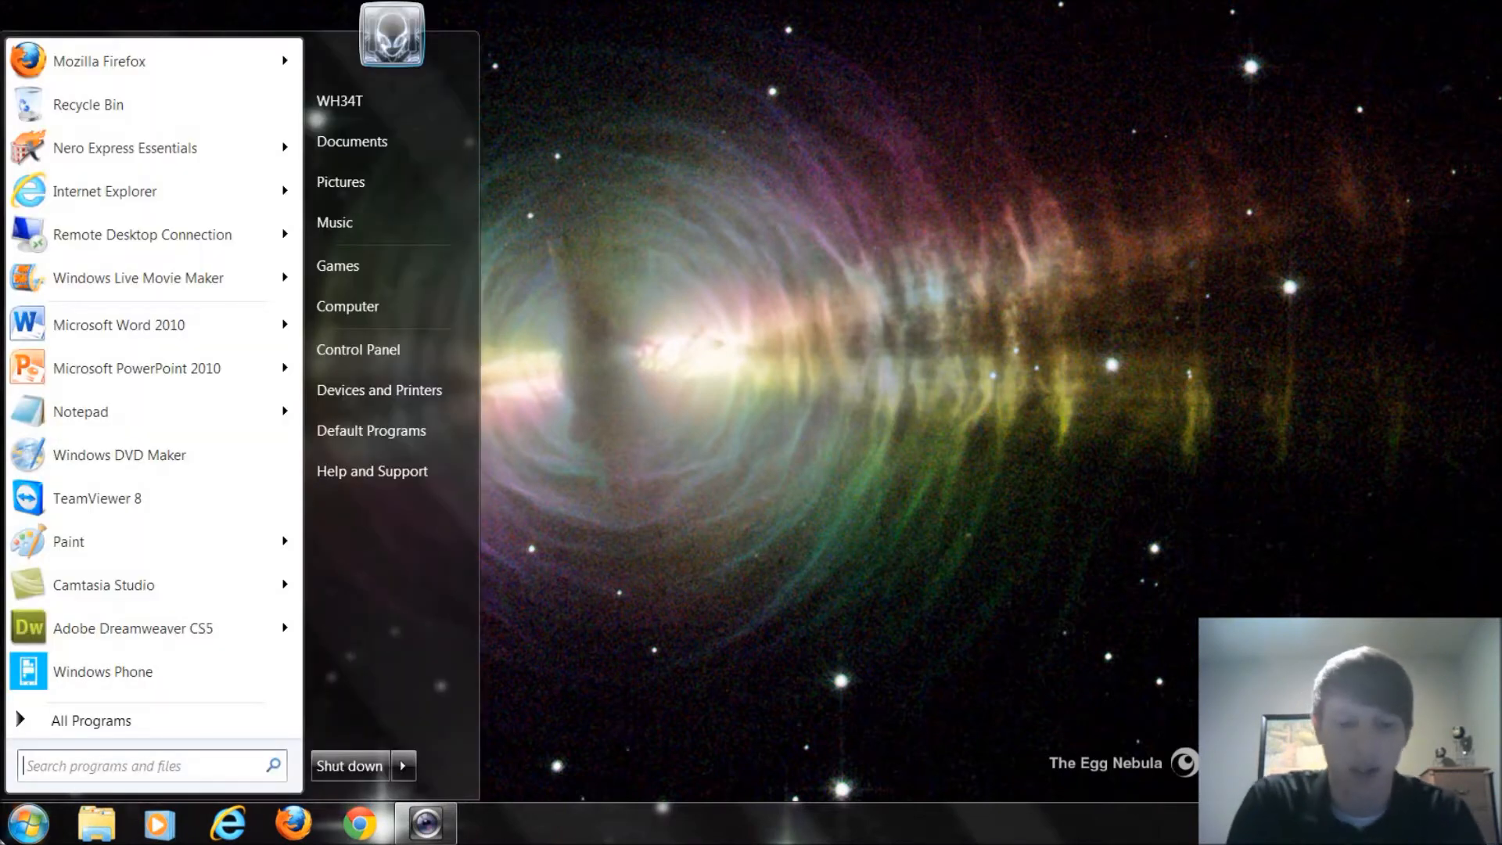
text(windows upda)
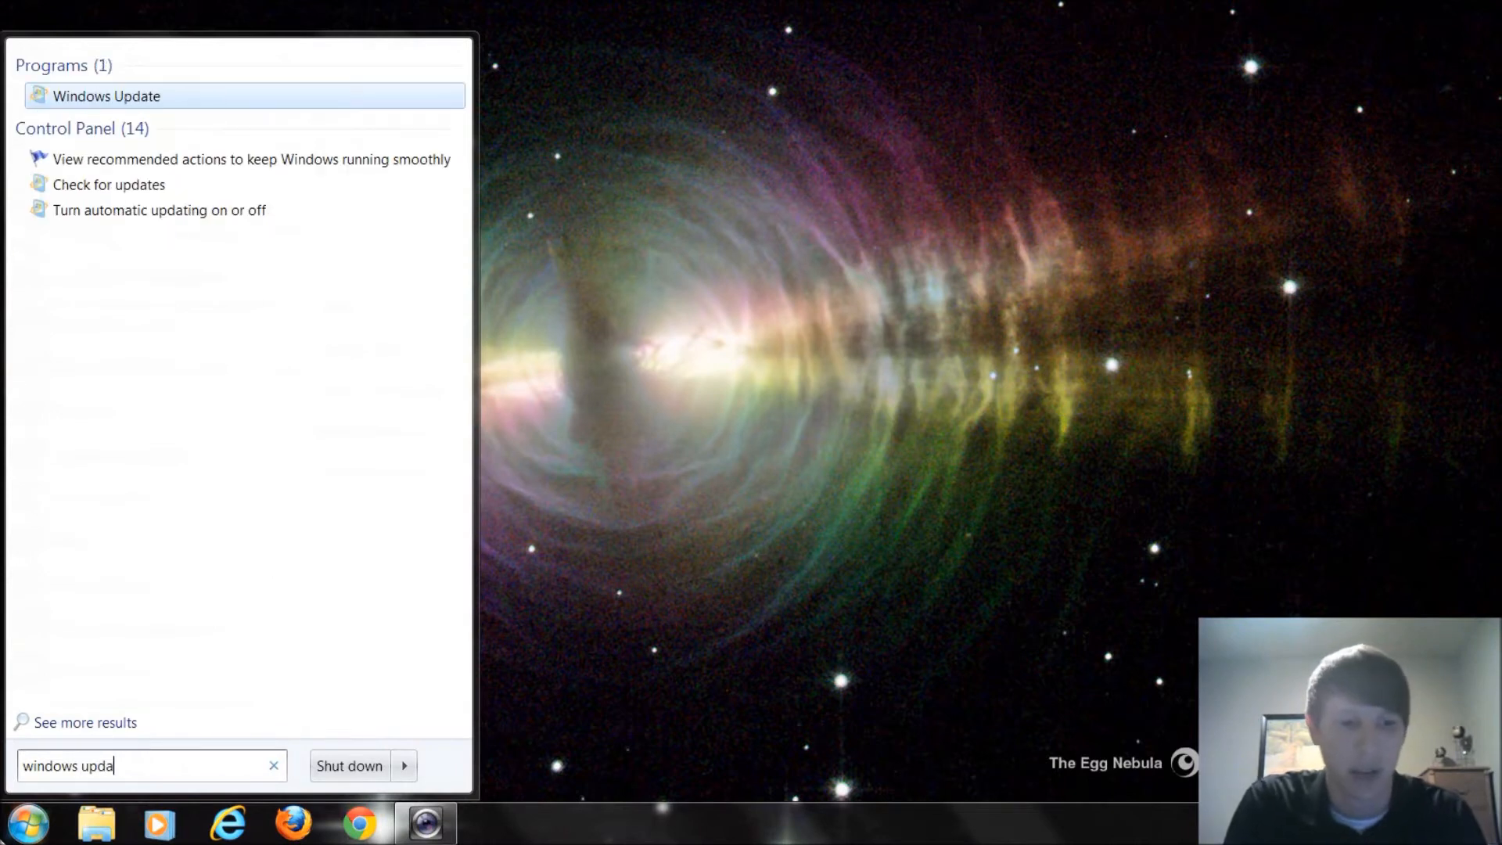
key(BackSpace)
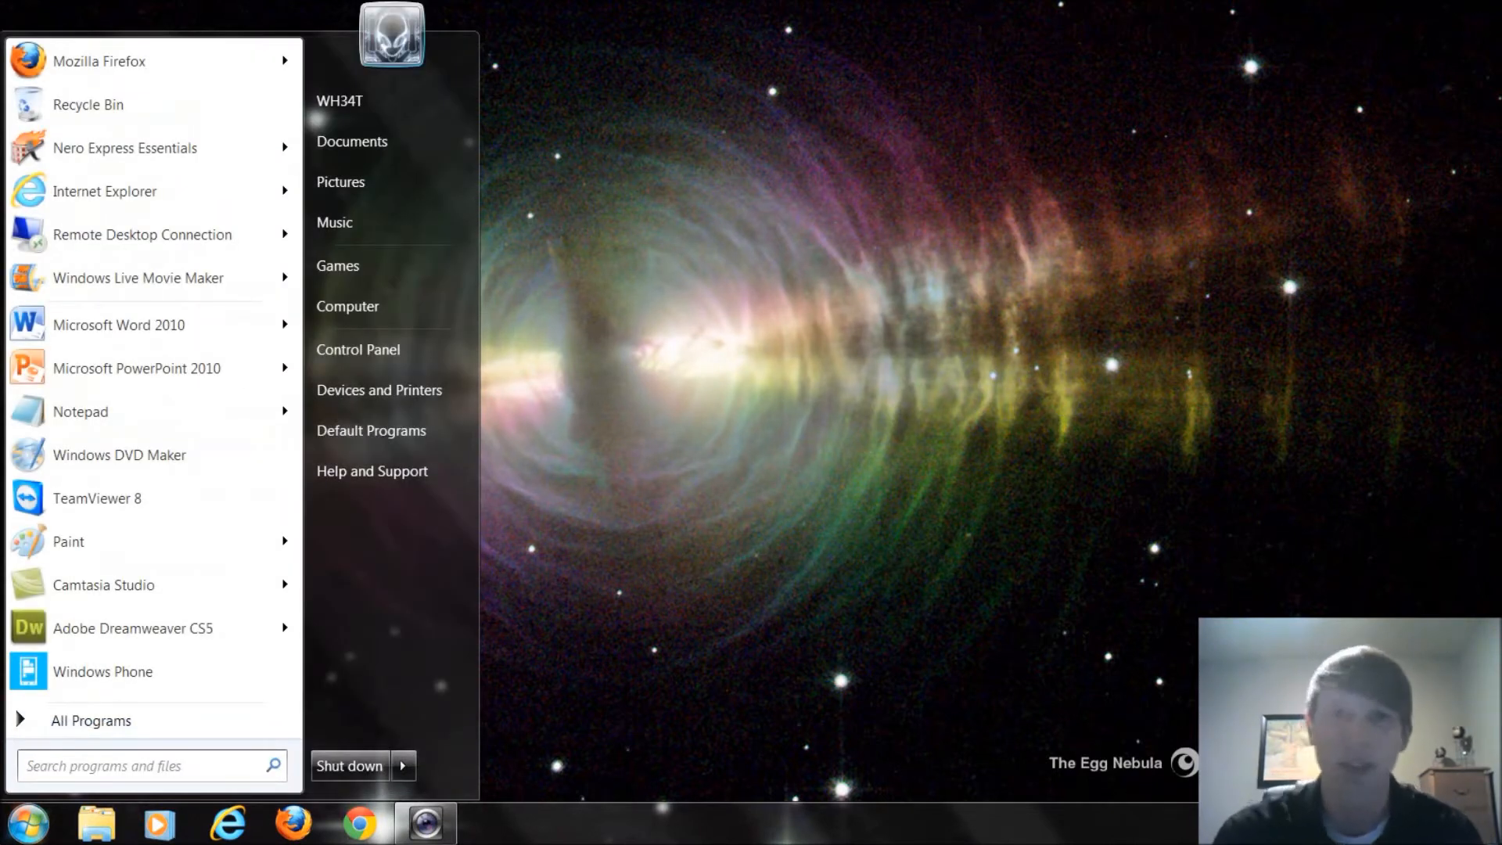
mouse_move(121, 732)
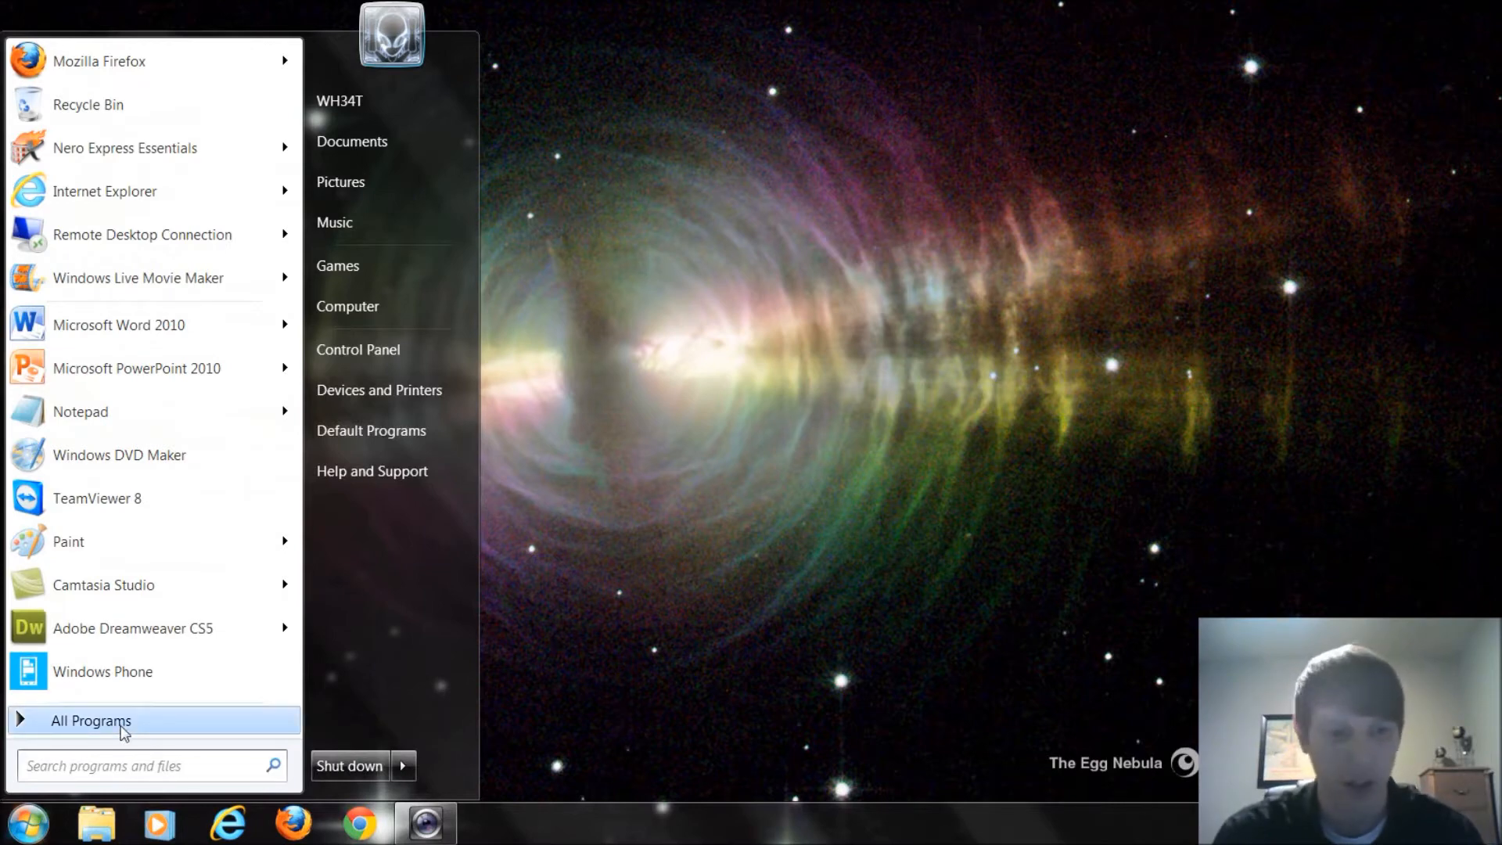
click(90, 721)
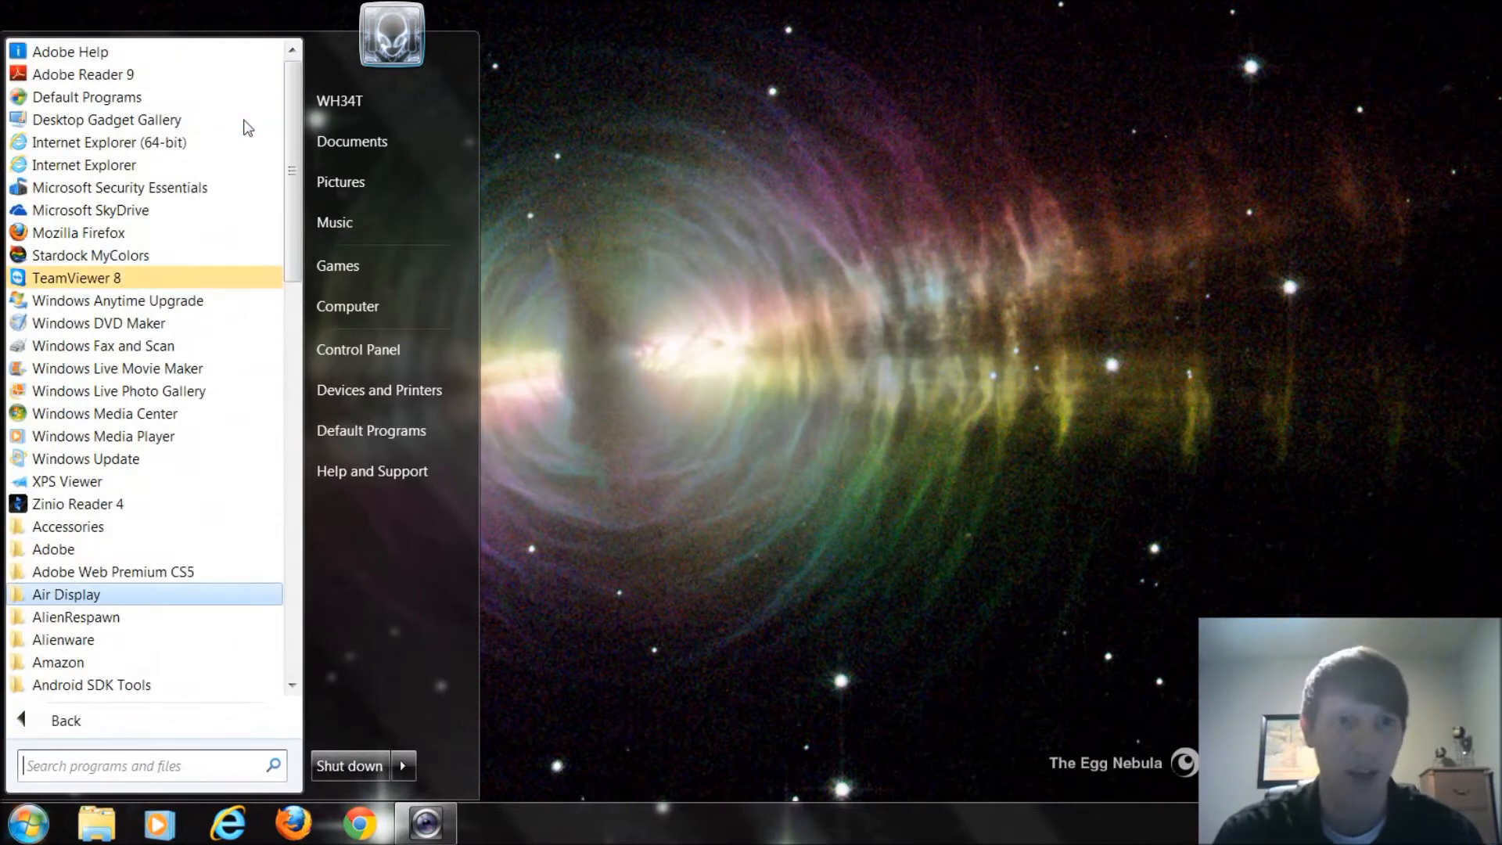
mouse_move(134, 504)
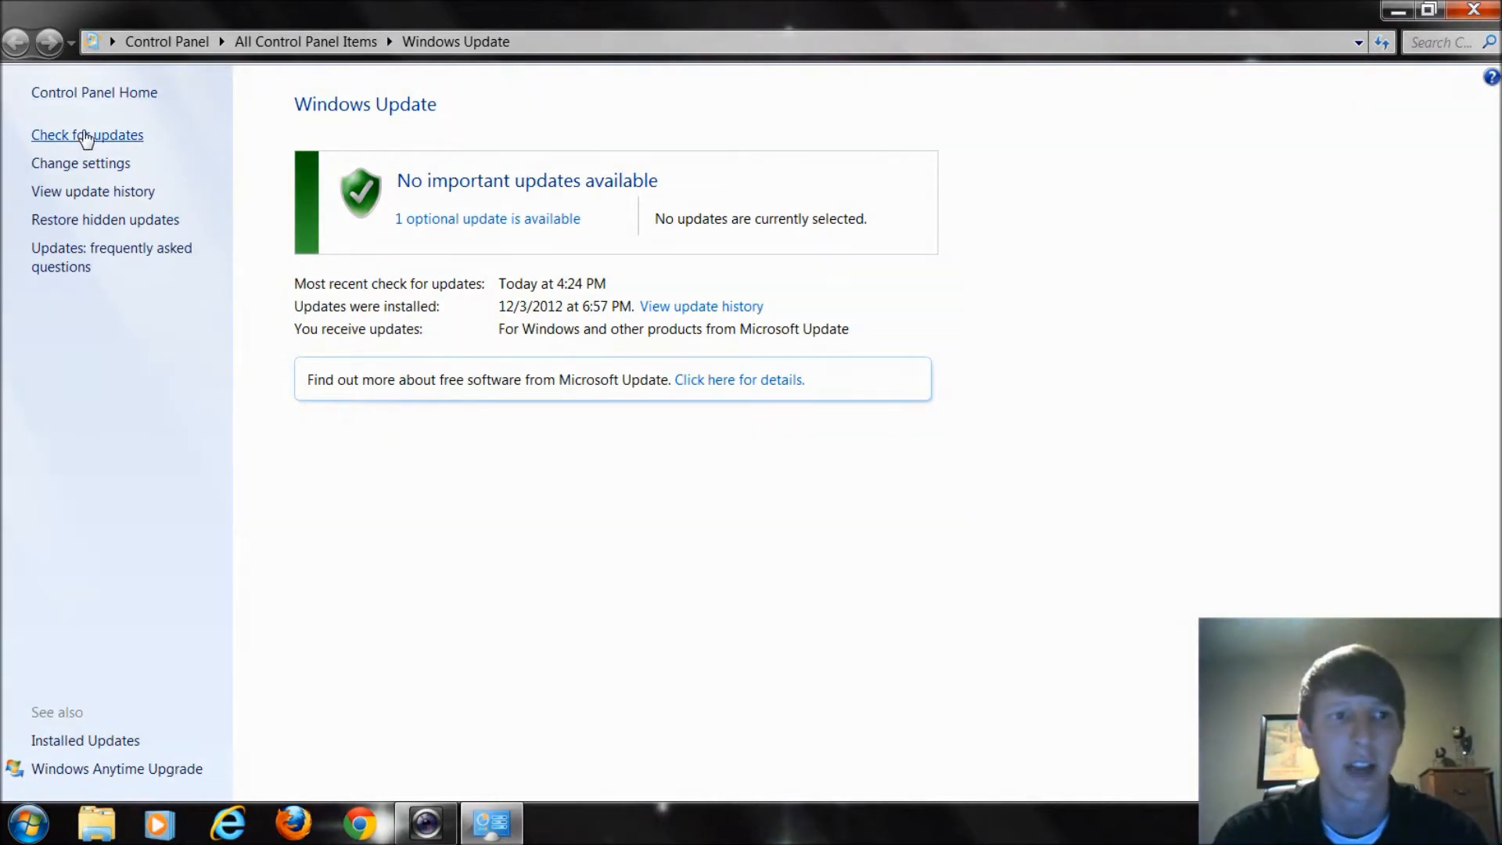
Step: Run Check for updates, which finds no important and one optional update
click(87, 134)
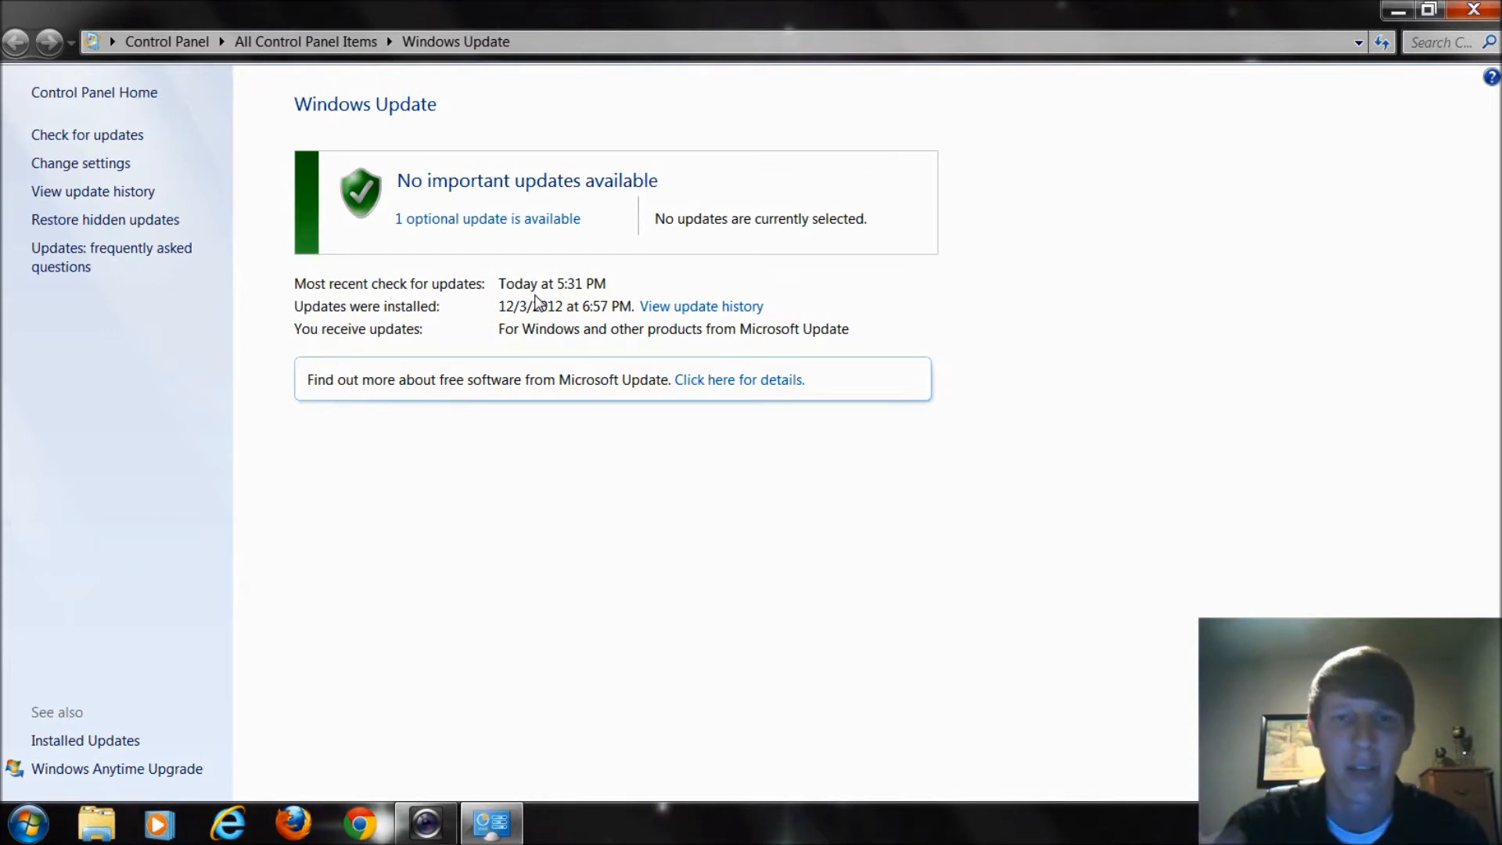
mouse_move(544, 306)
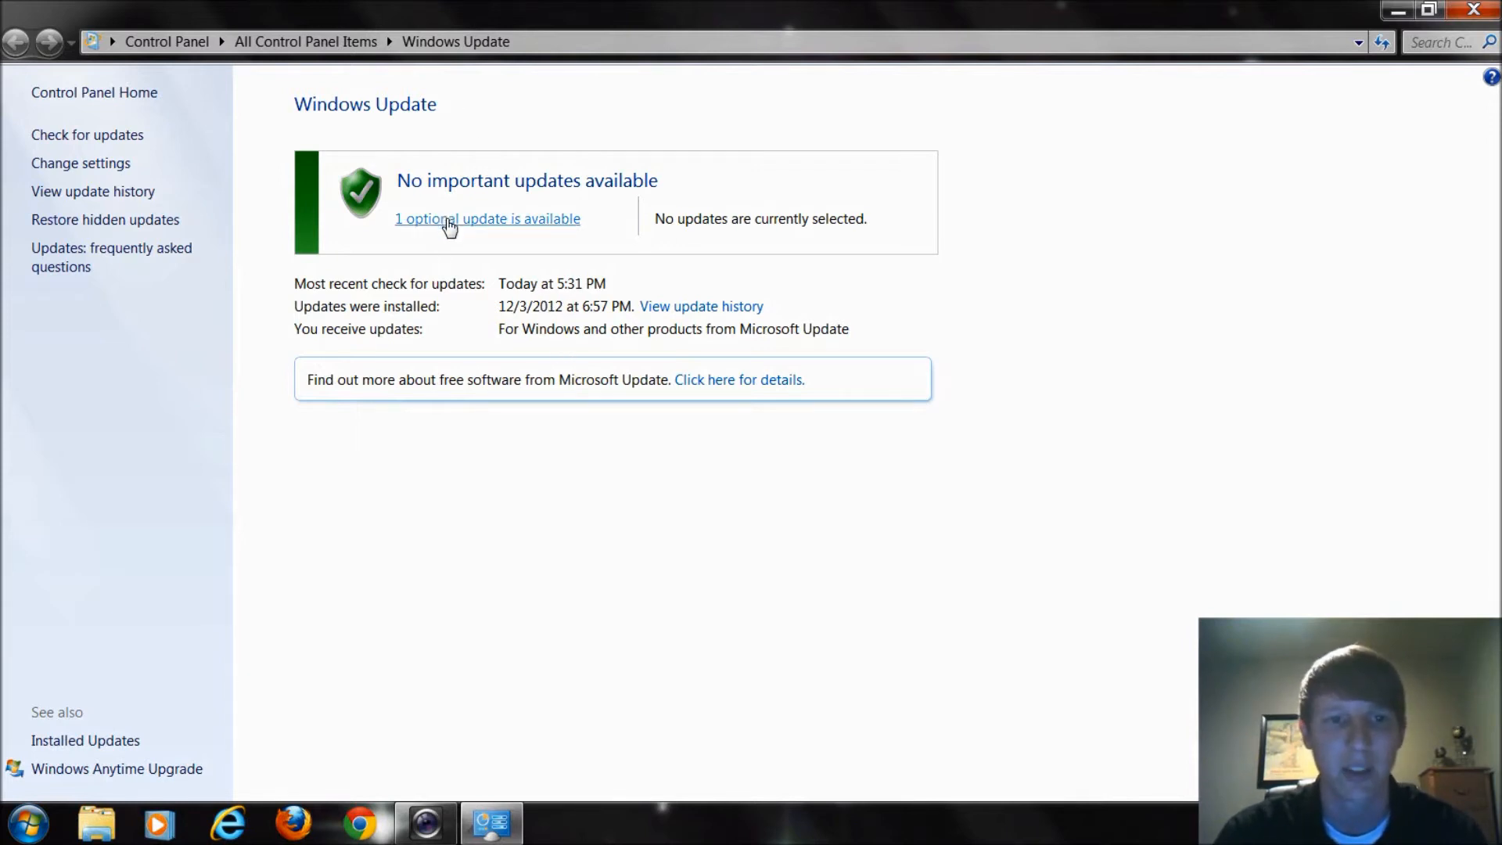
Step: Open the optional update list and tick the Security Essentials definition update KB2310138
click(488, 219)
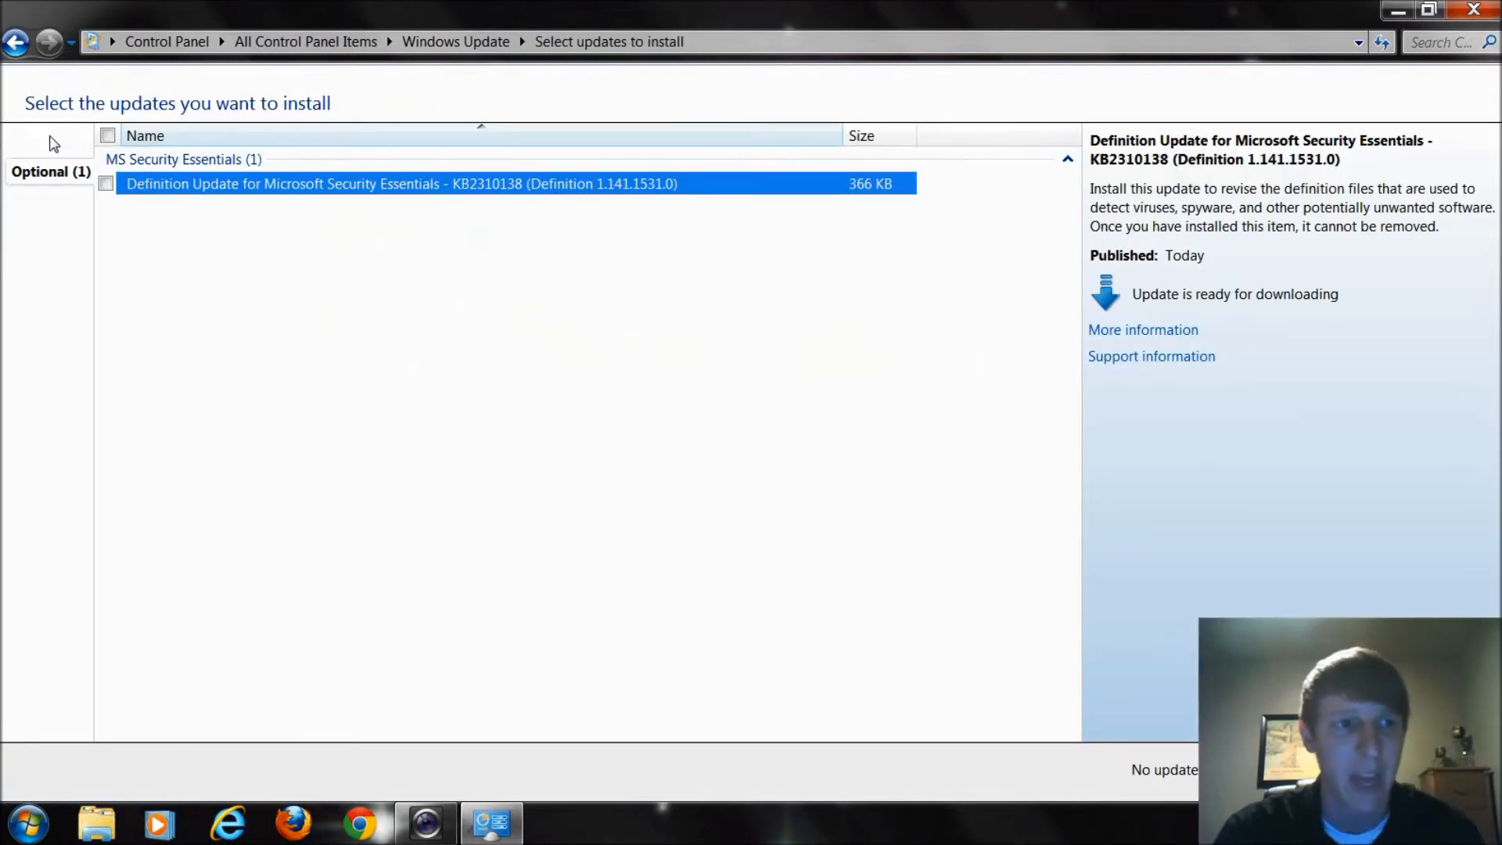
mouse_move(25, 146)
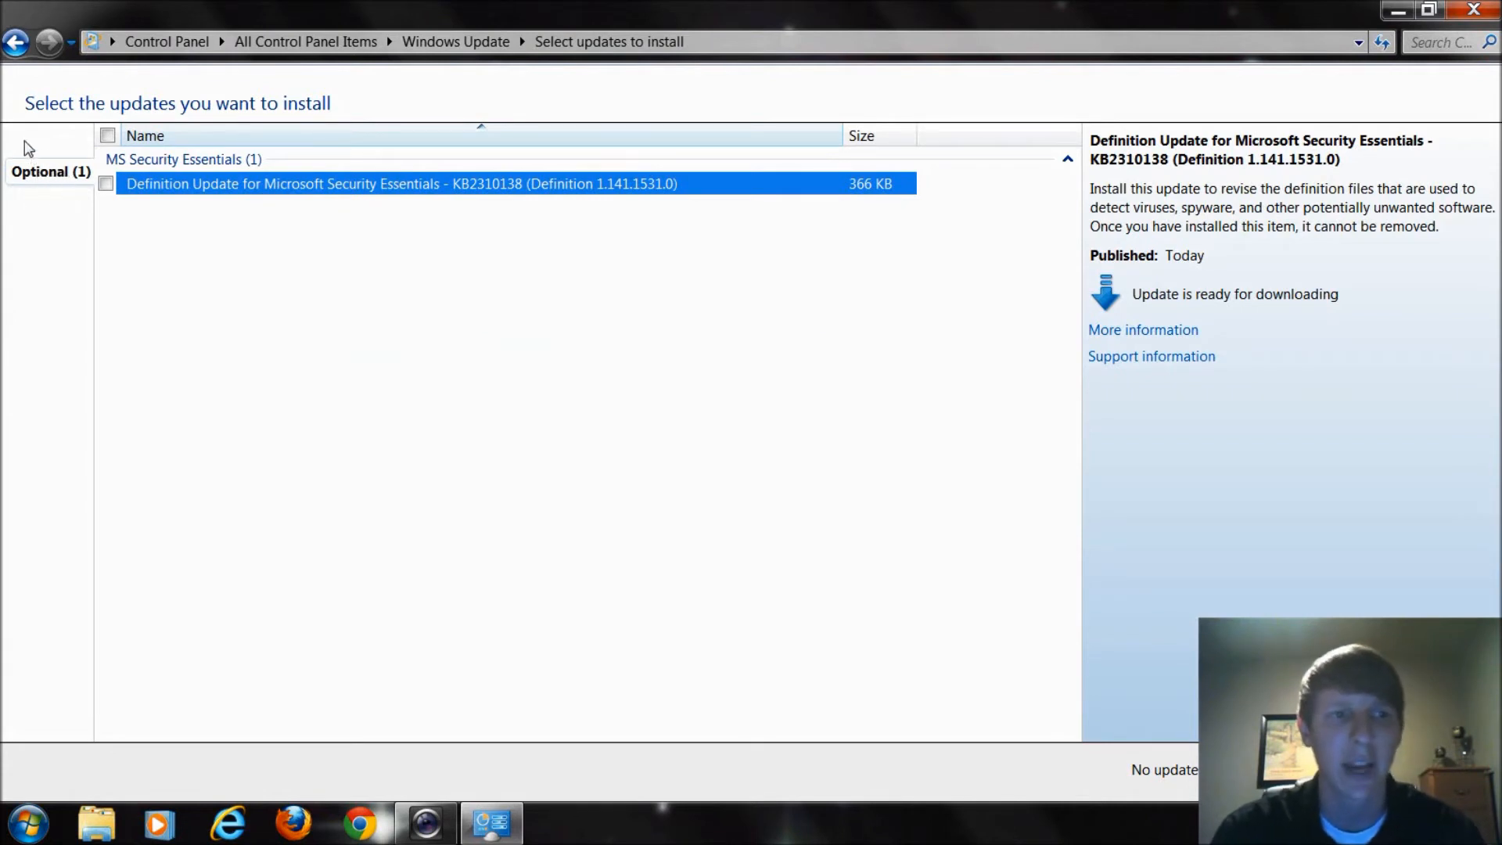
mouse_move(53, 138)
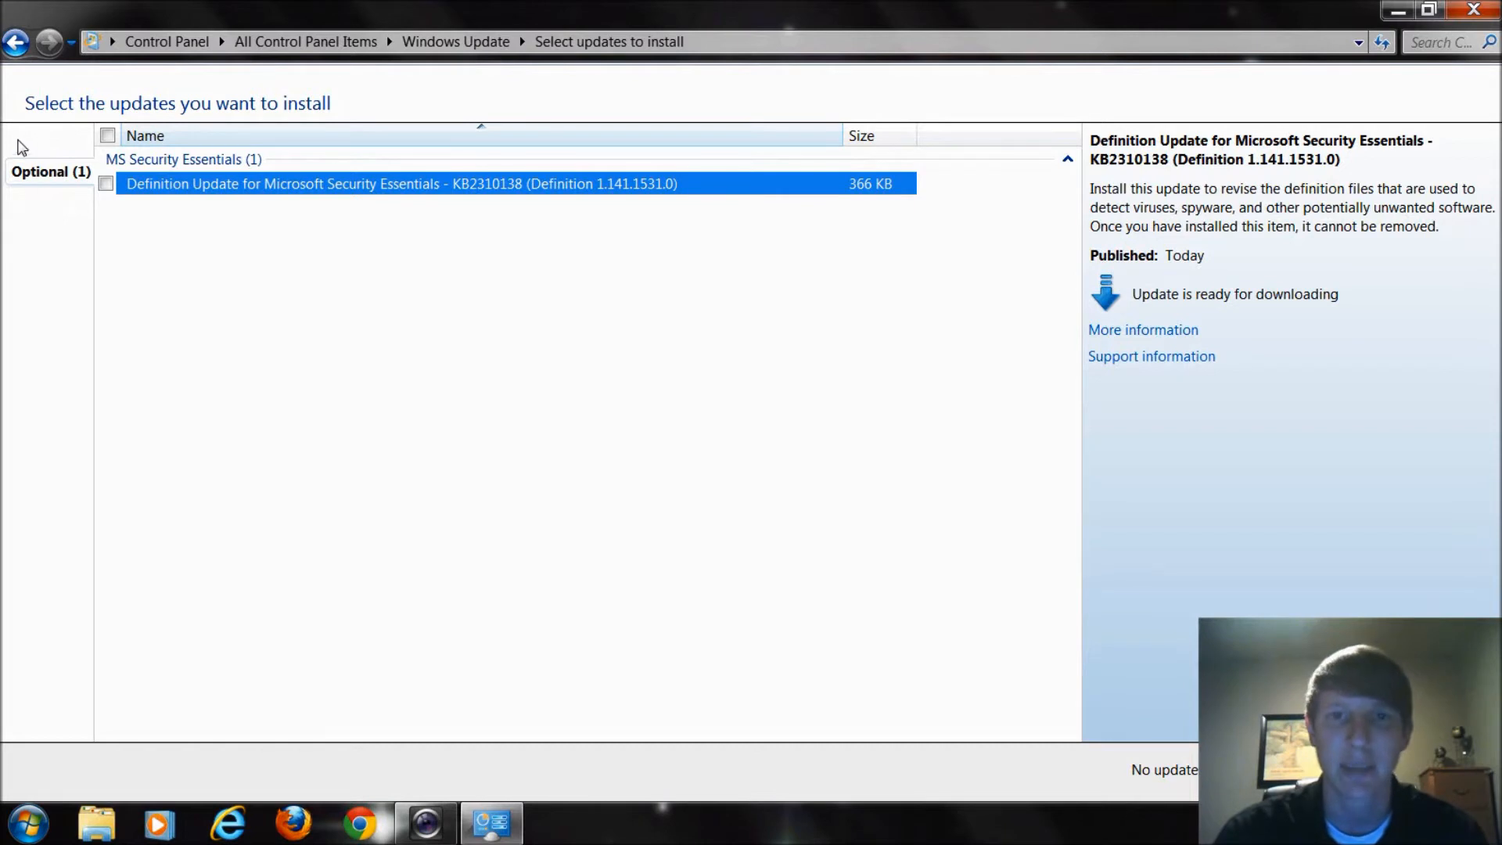
mouse_move(30, 145)
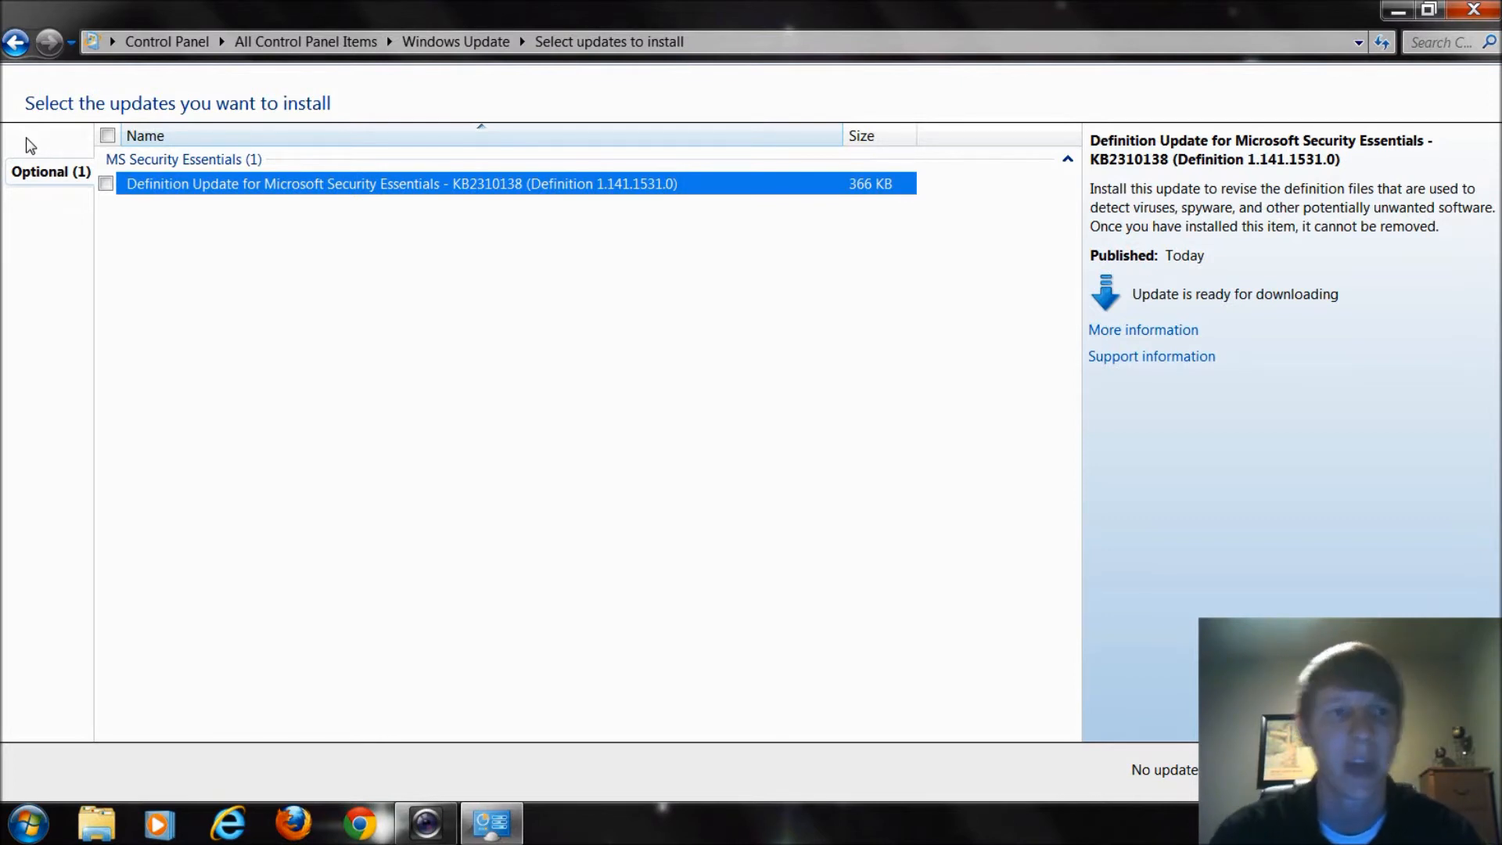
mouse_move(258, 201)
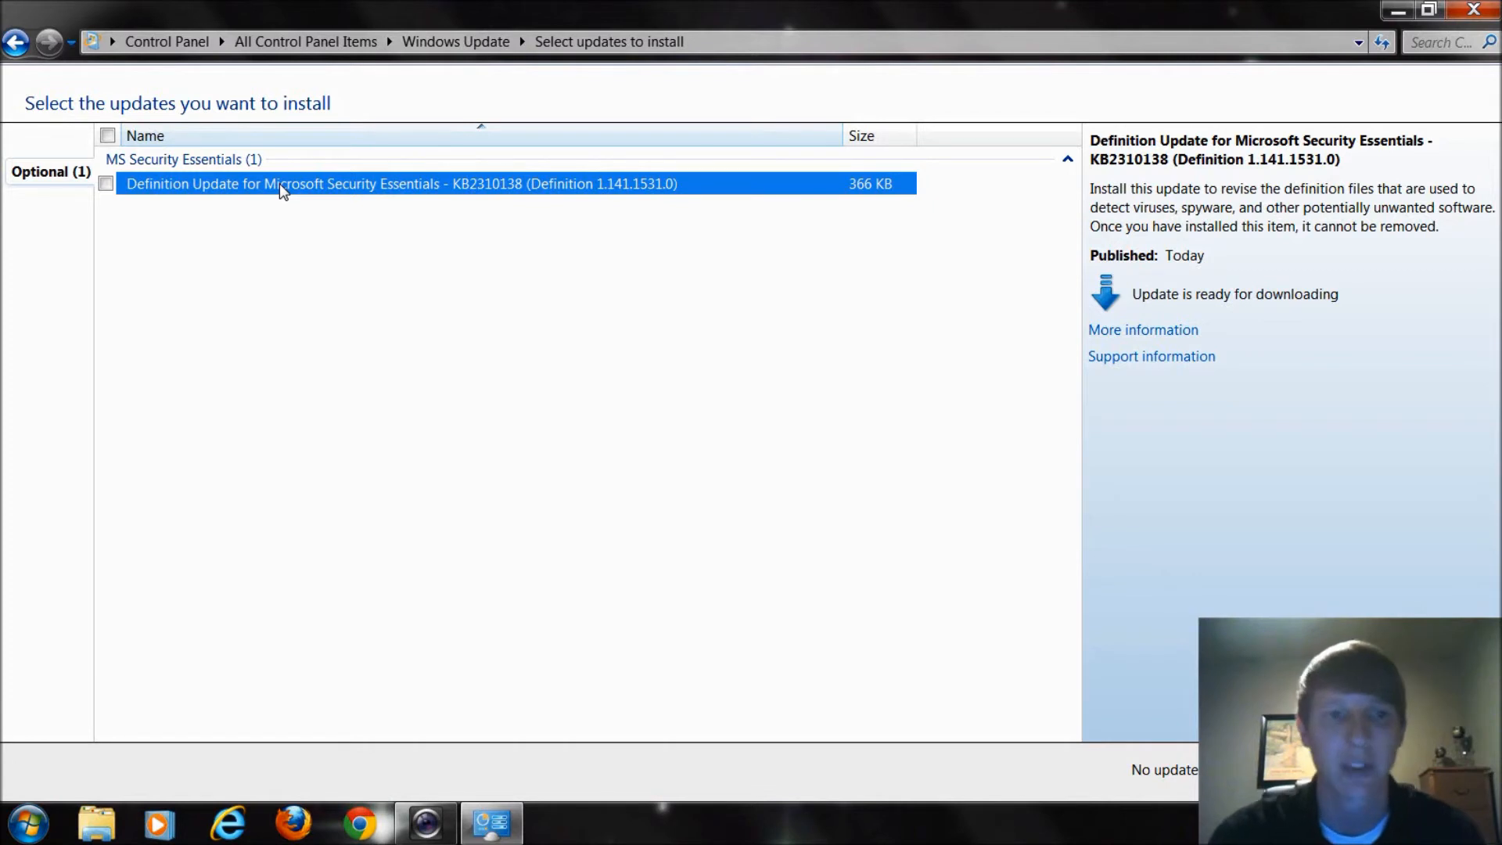
mouse_move(210, 224)
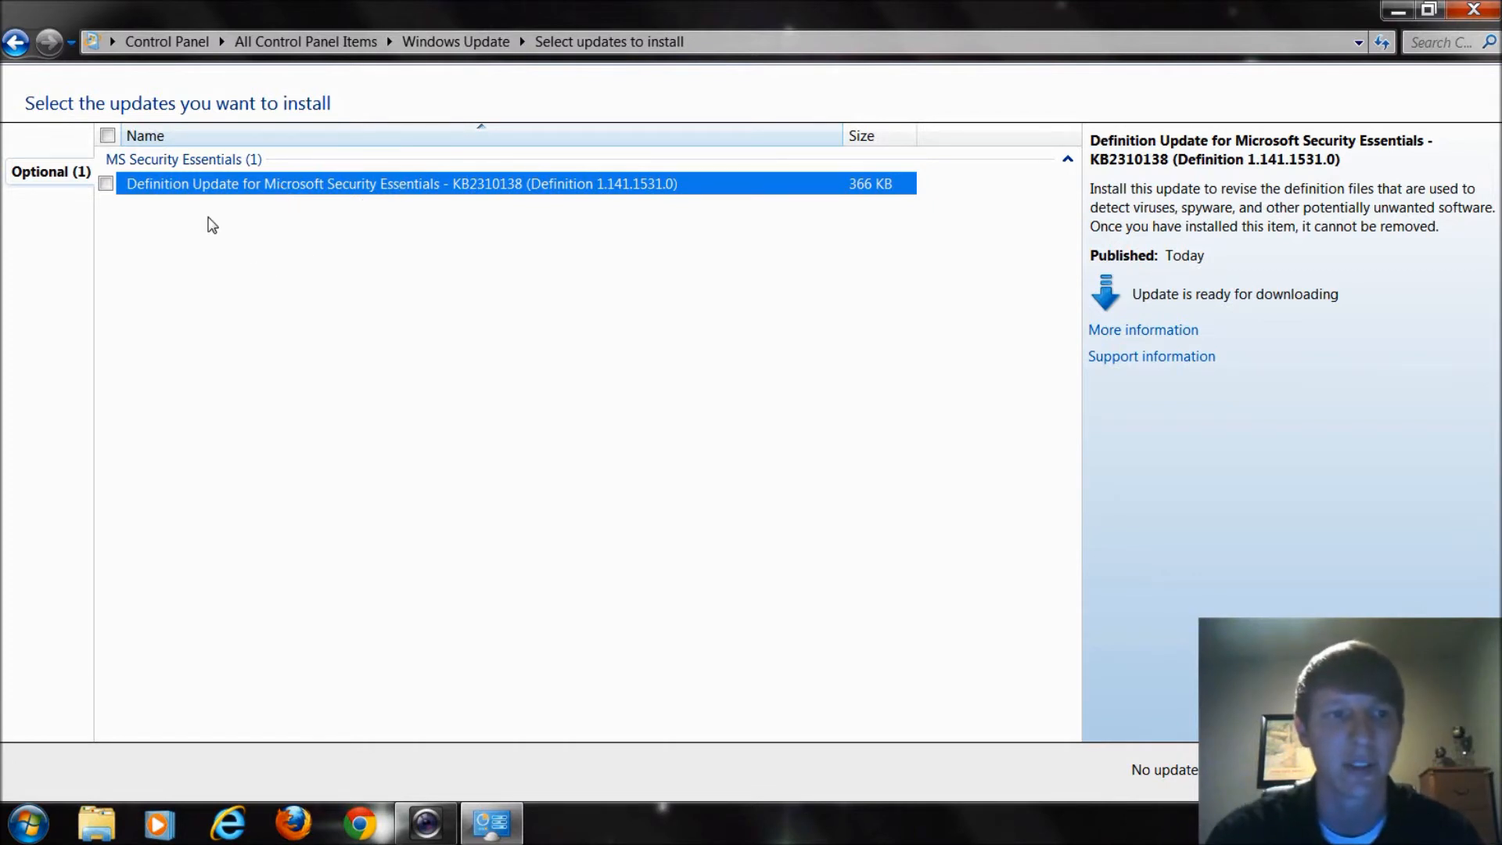
click(108, 187)
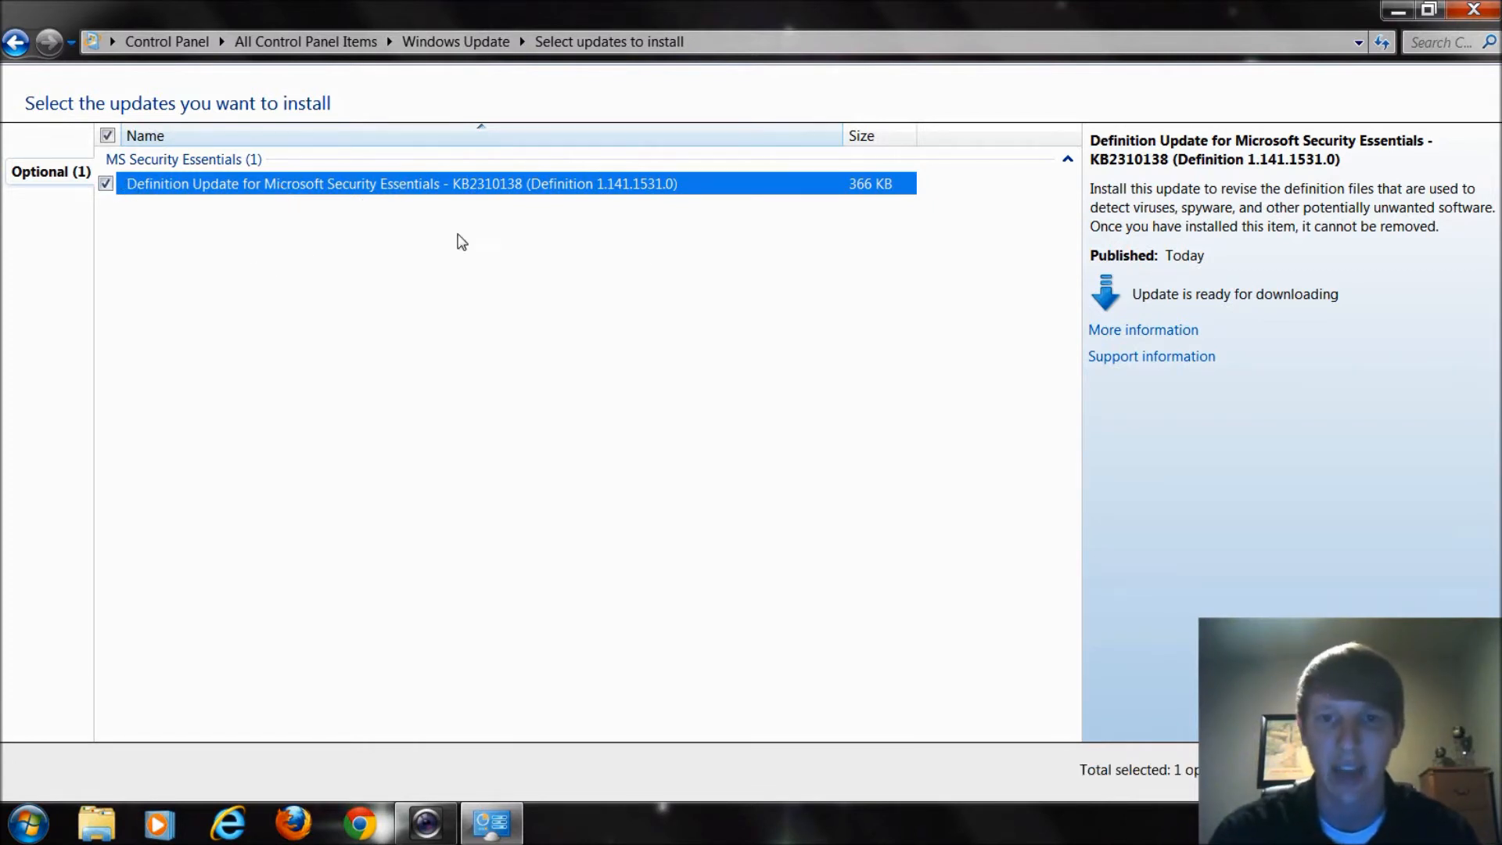
mouse_move(867, 490)
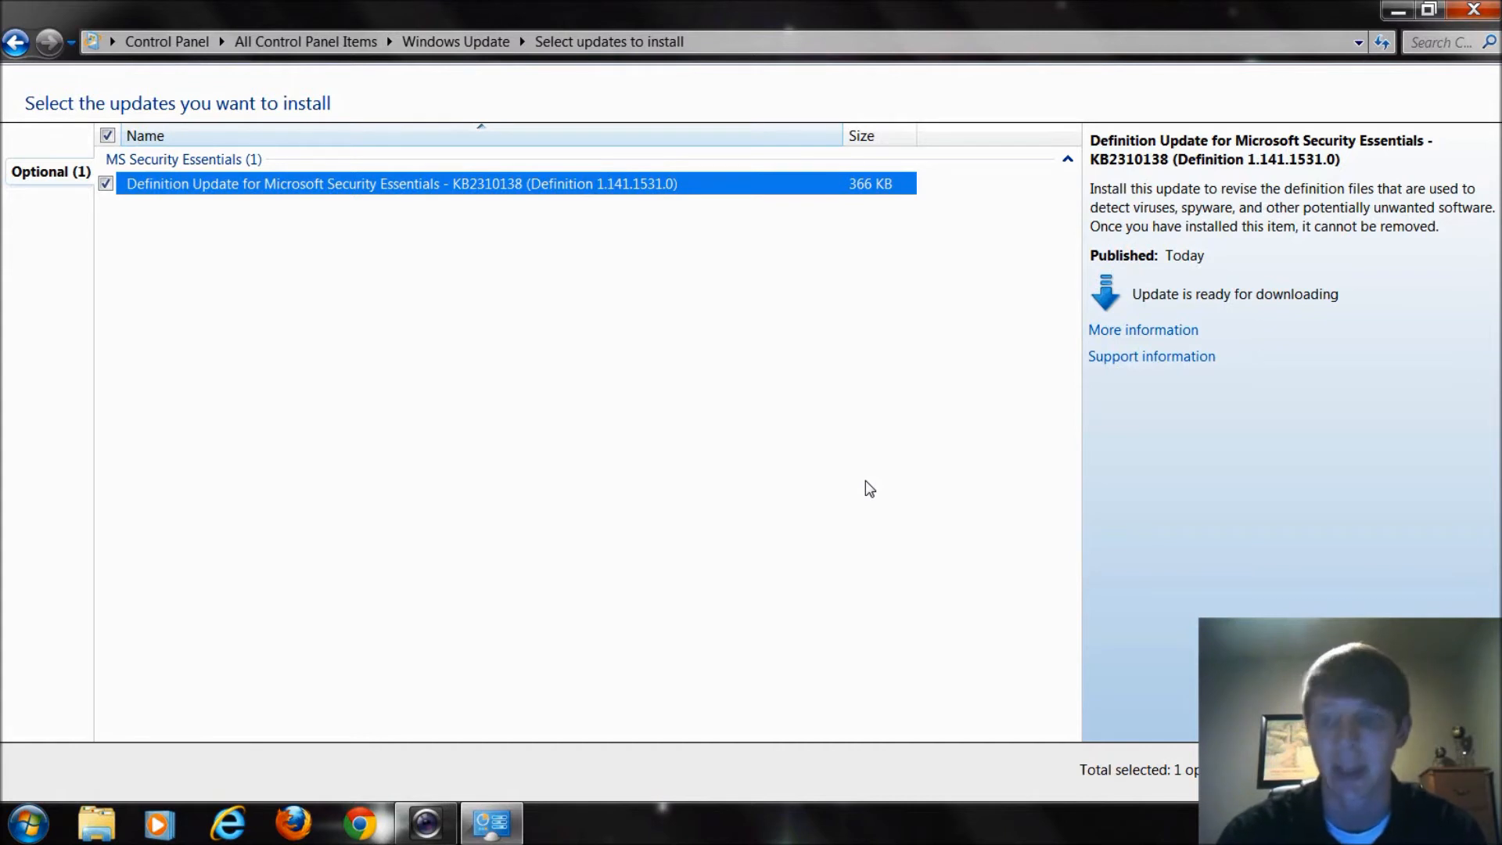
mouse_move(759, 283)
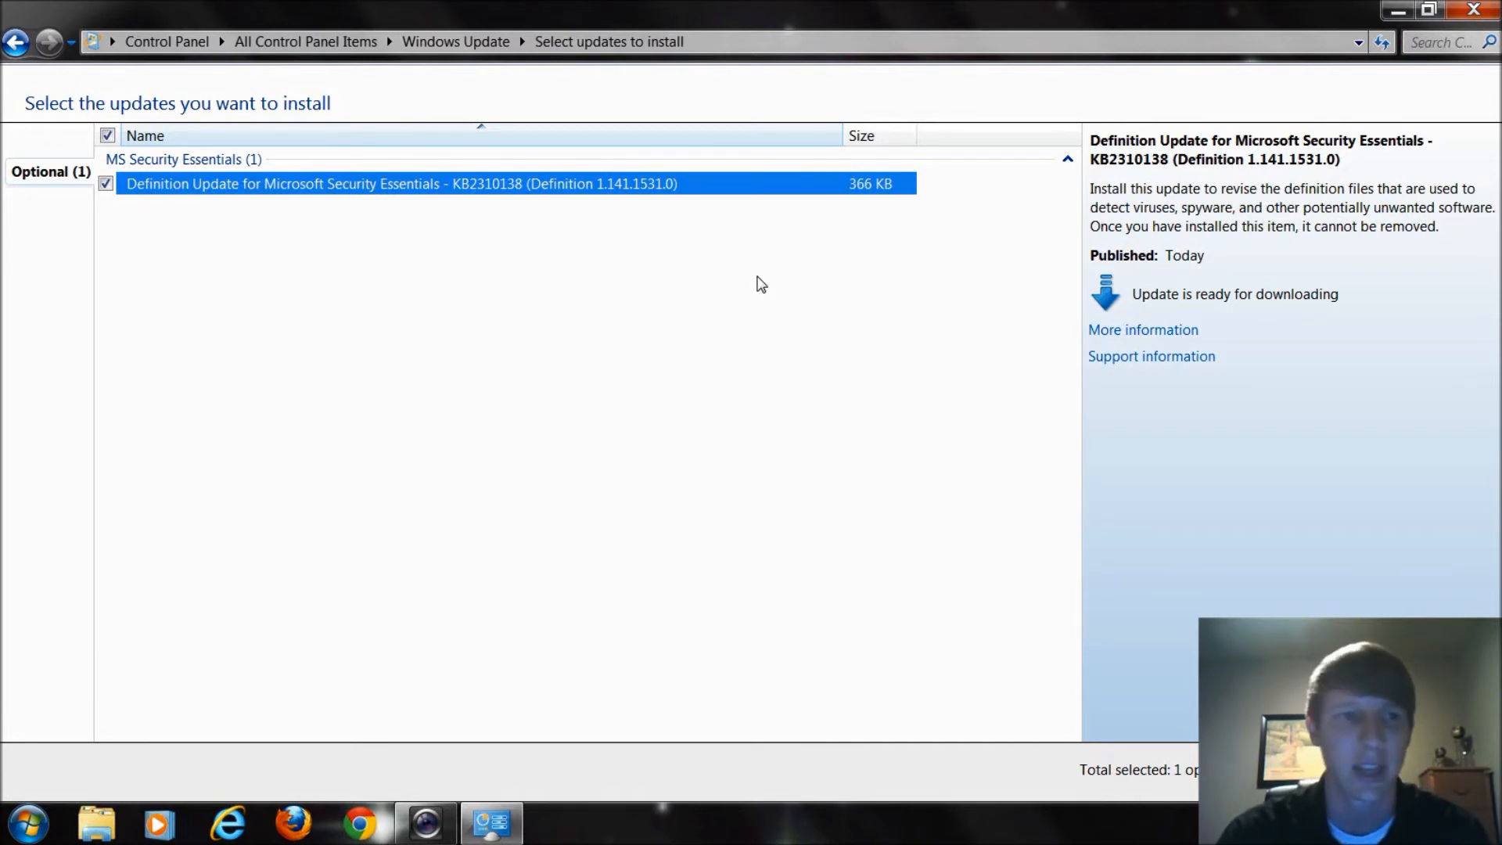
mouse_move(196, 297)
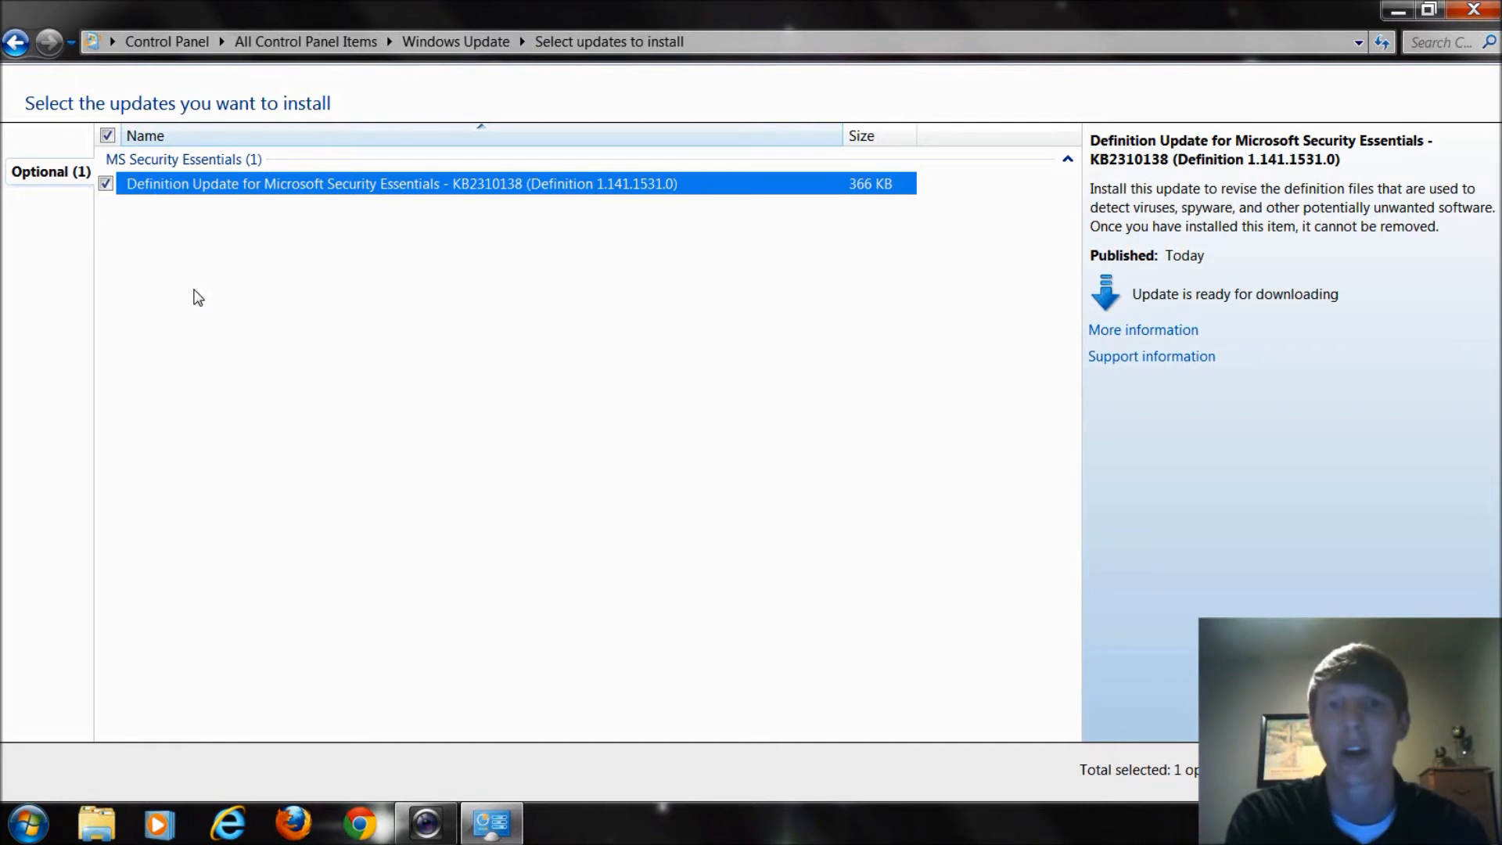
mouse_move(100, 209)
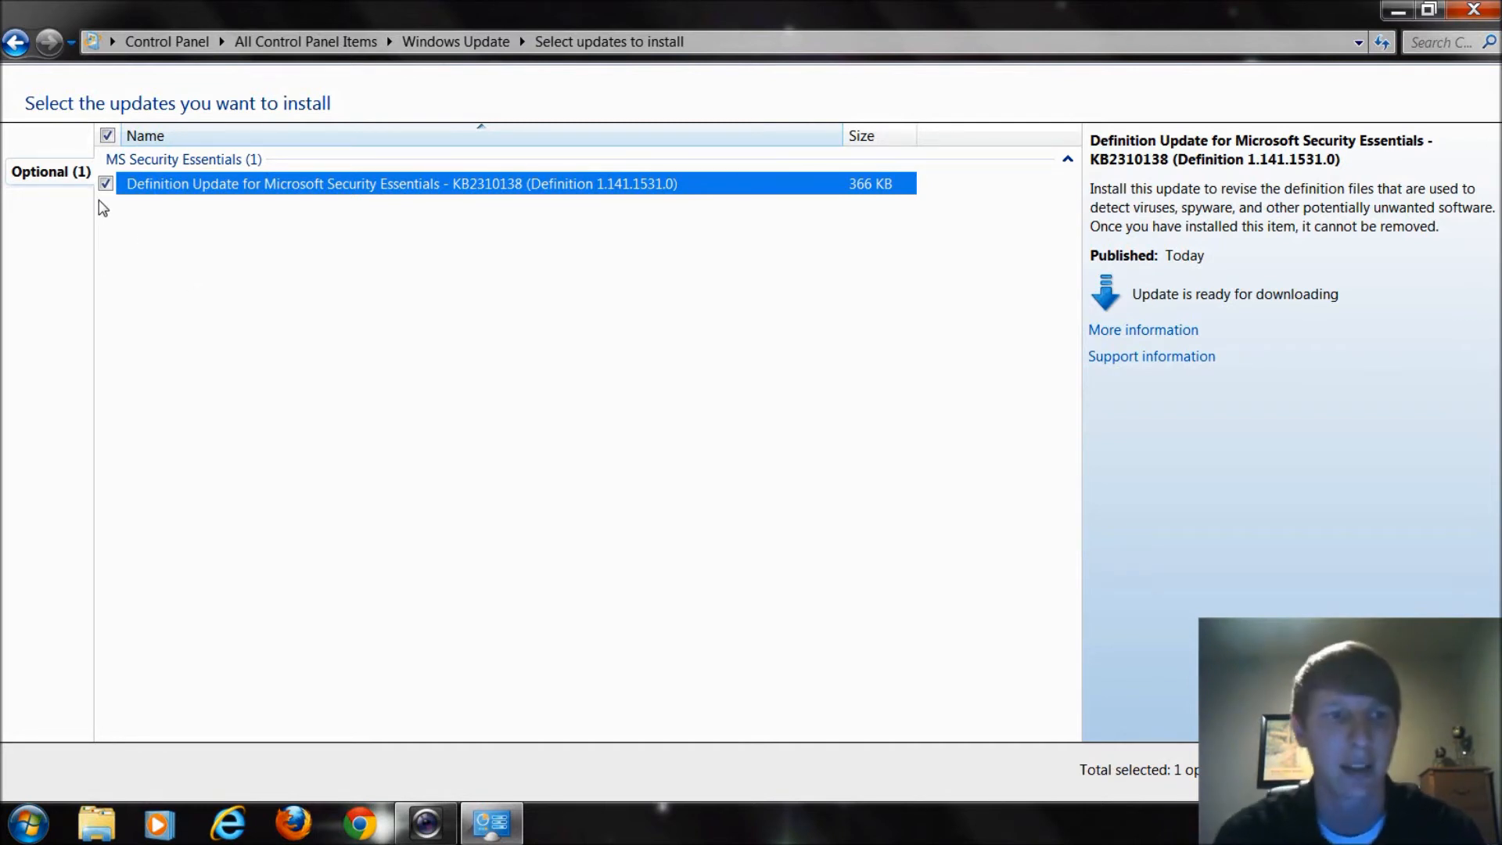
click(107, 187)
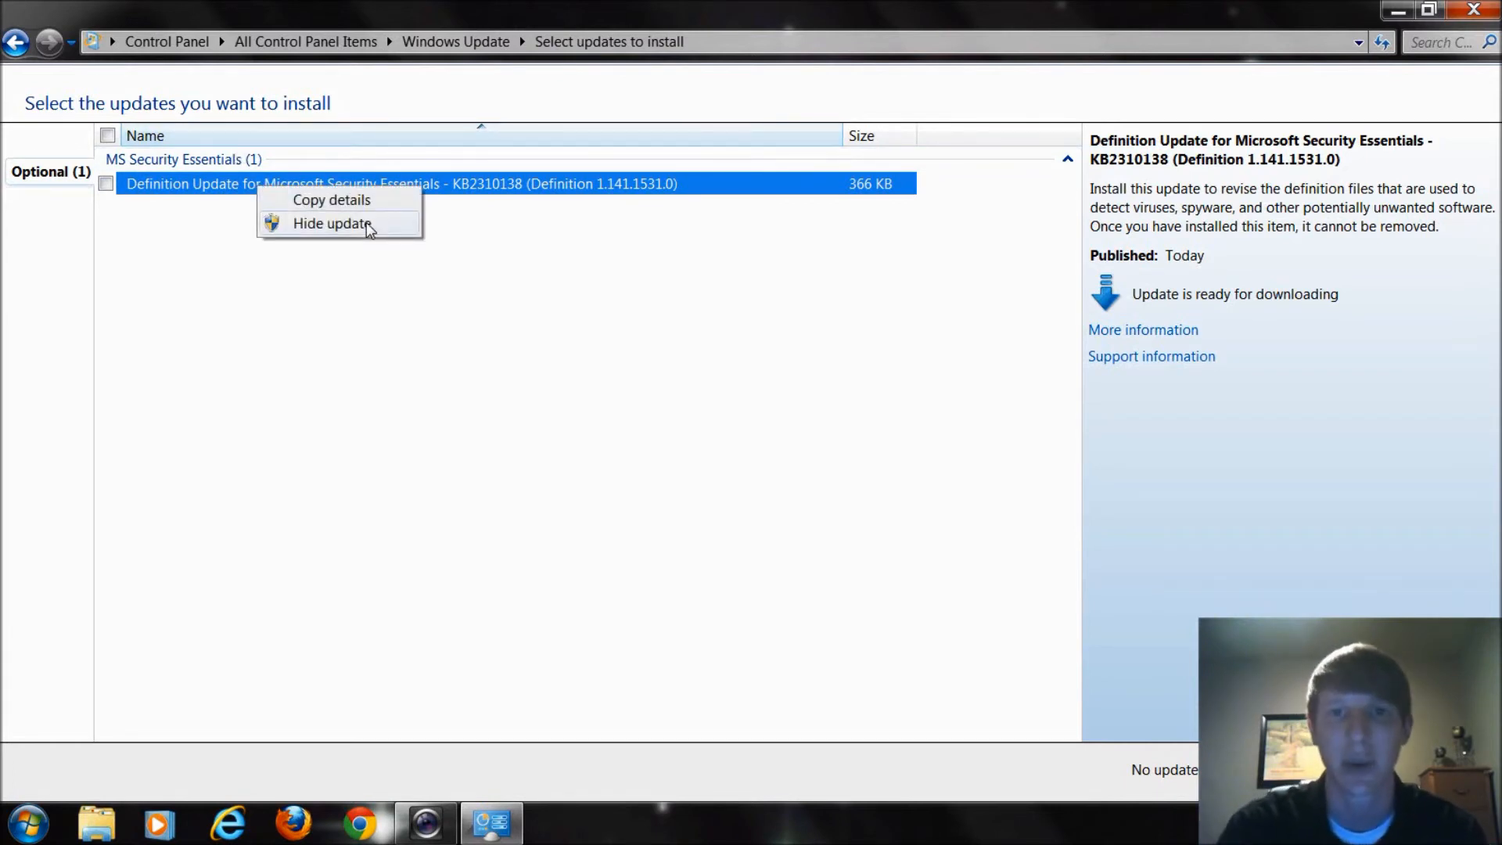
click(107, 184)
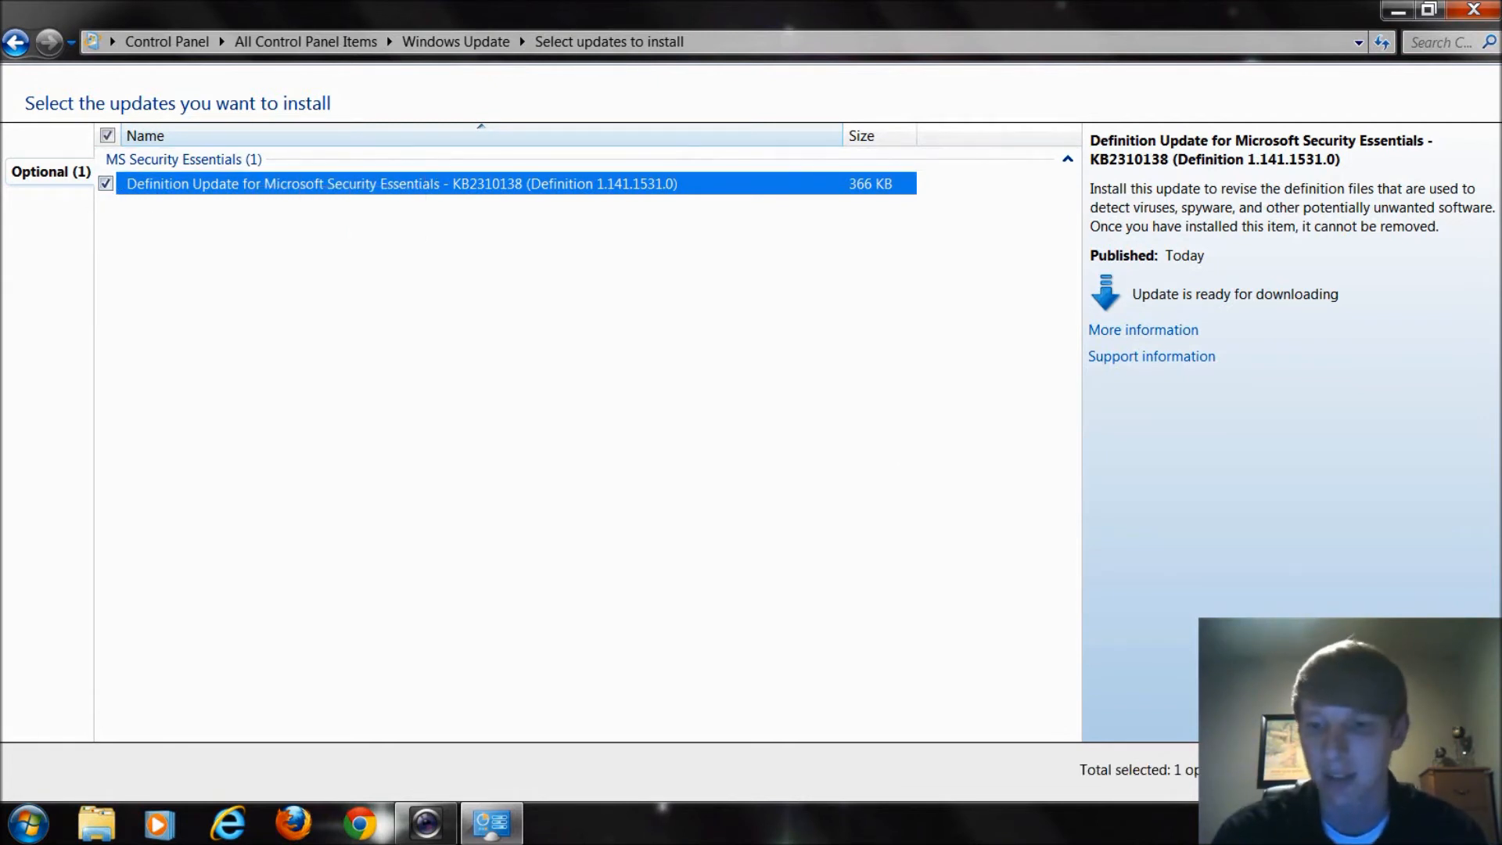
Step: Return to the overview and install the Security Essentials definition update KB2310138
click(17, 41)
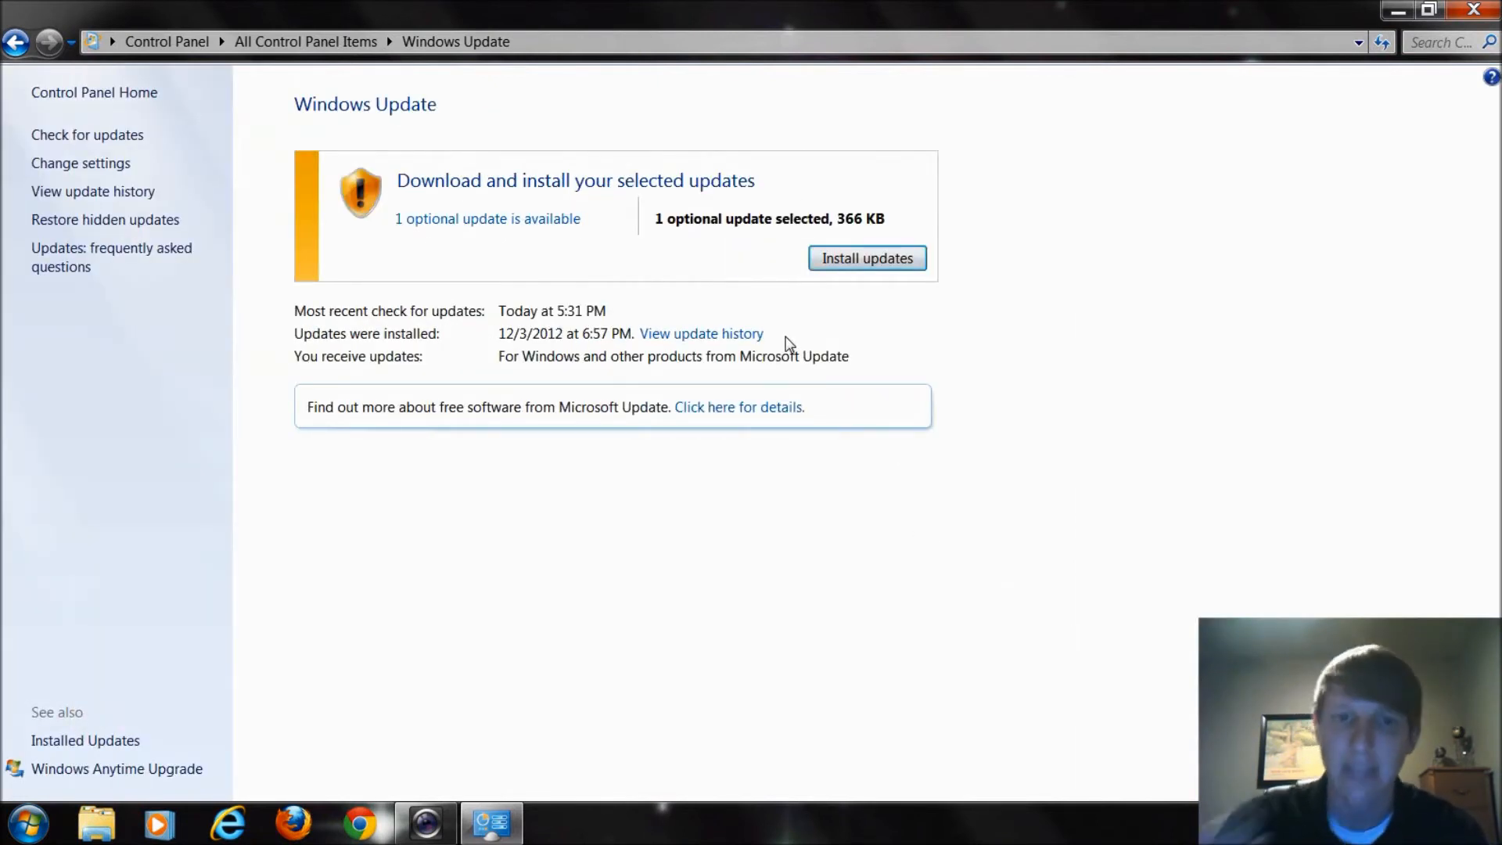
mouse_move(773, 343)
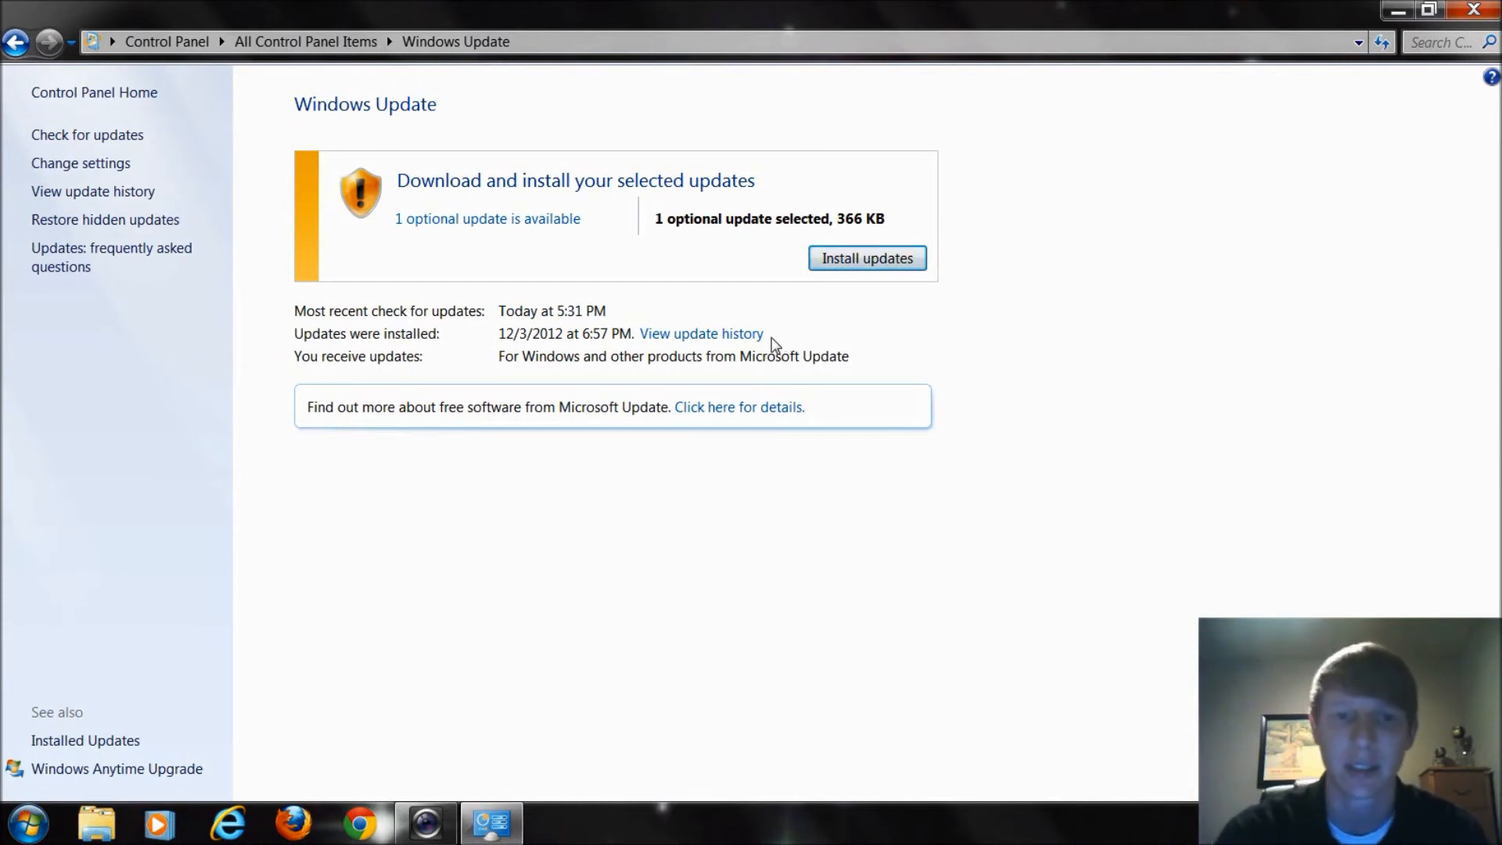
click(868, 258)
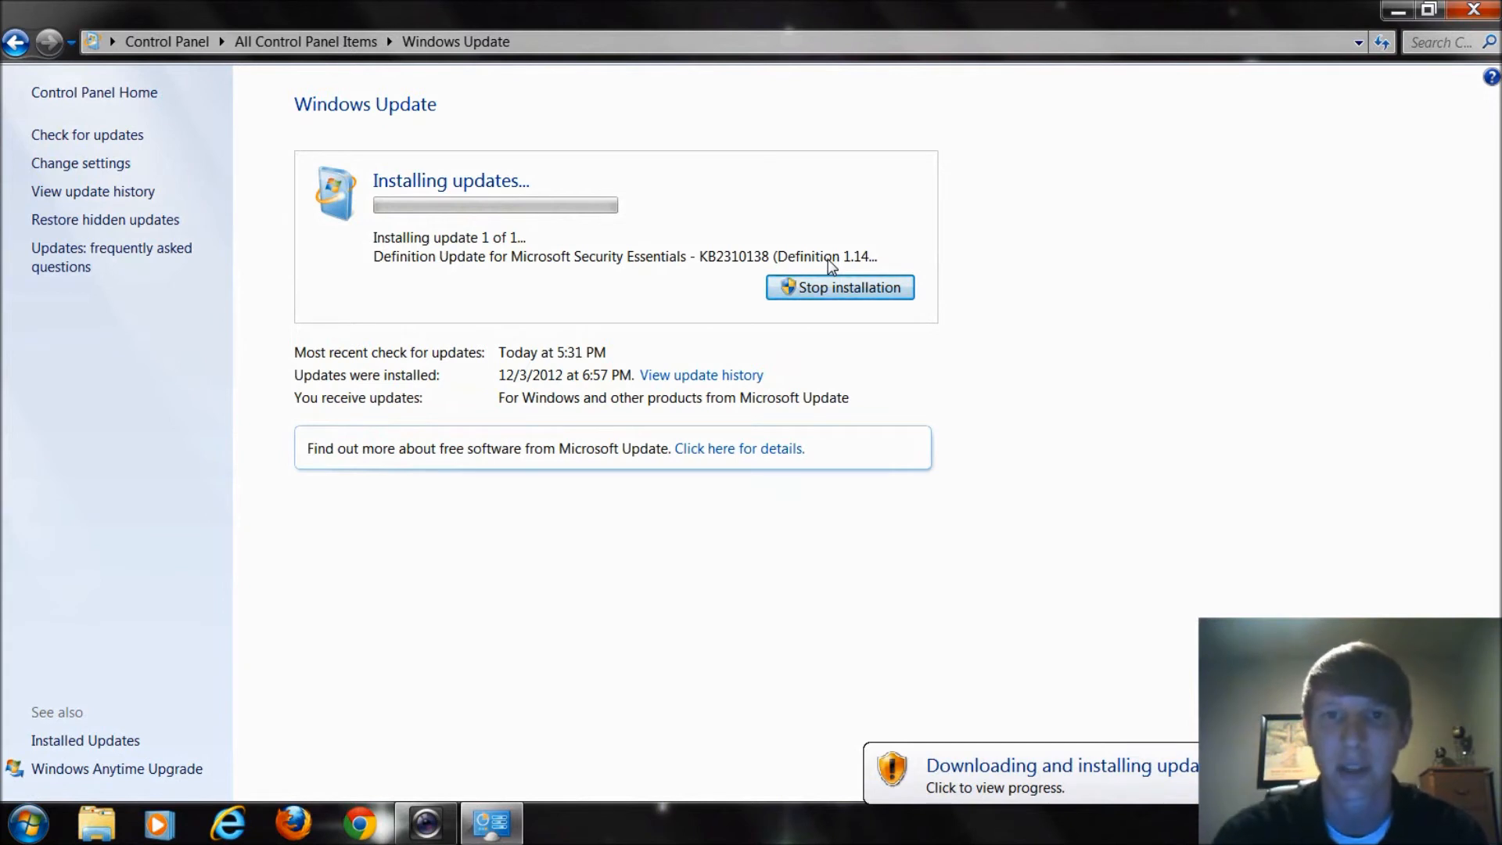
mouse_move(942, 707)
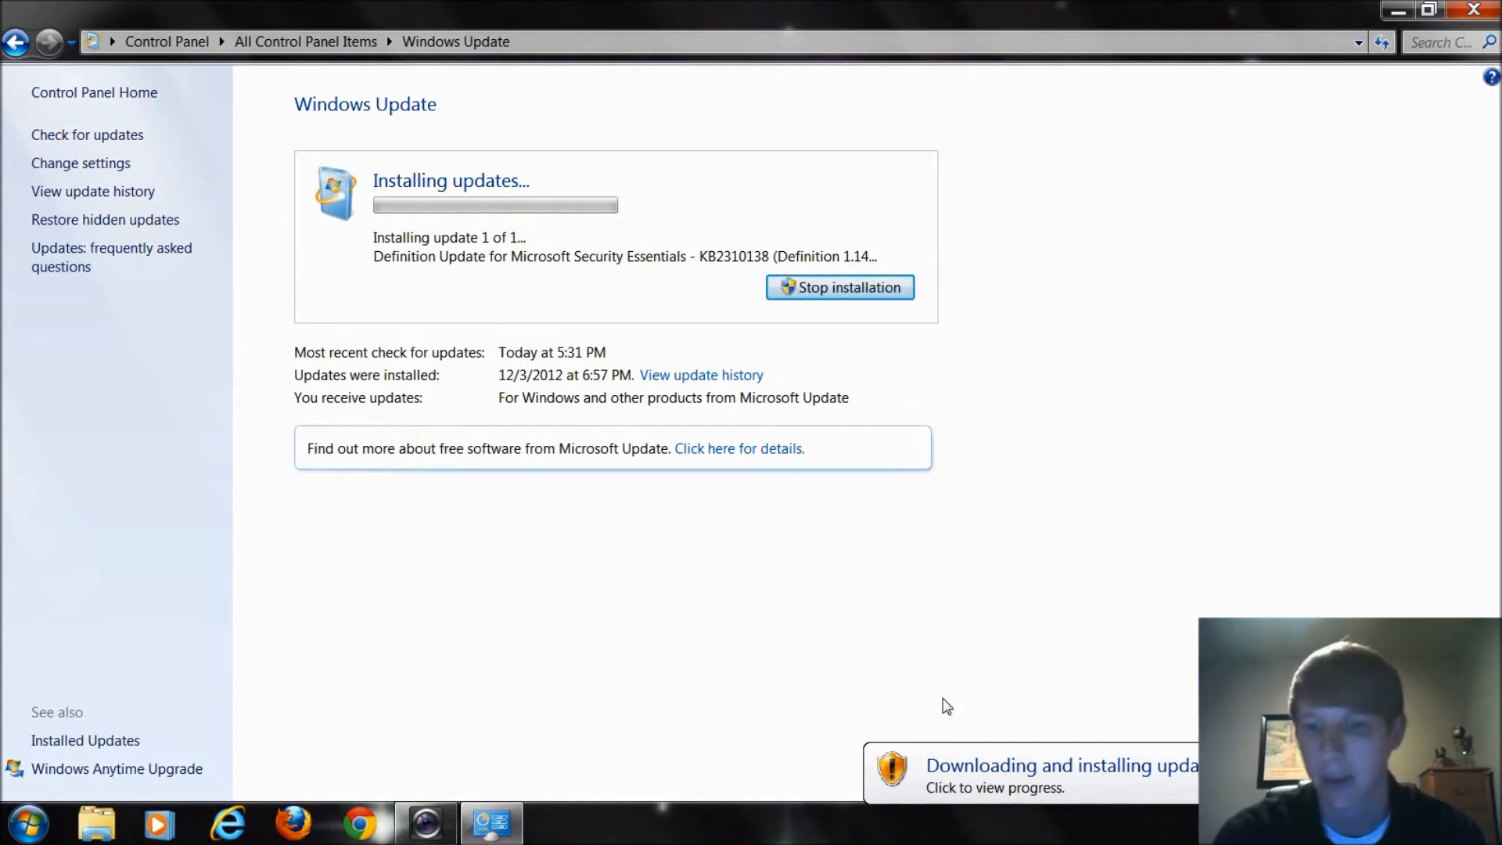
mouse_move(1126, 793)
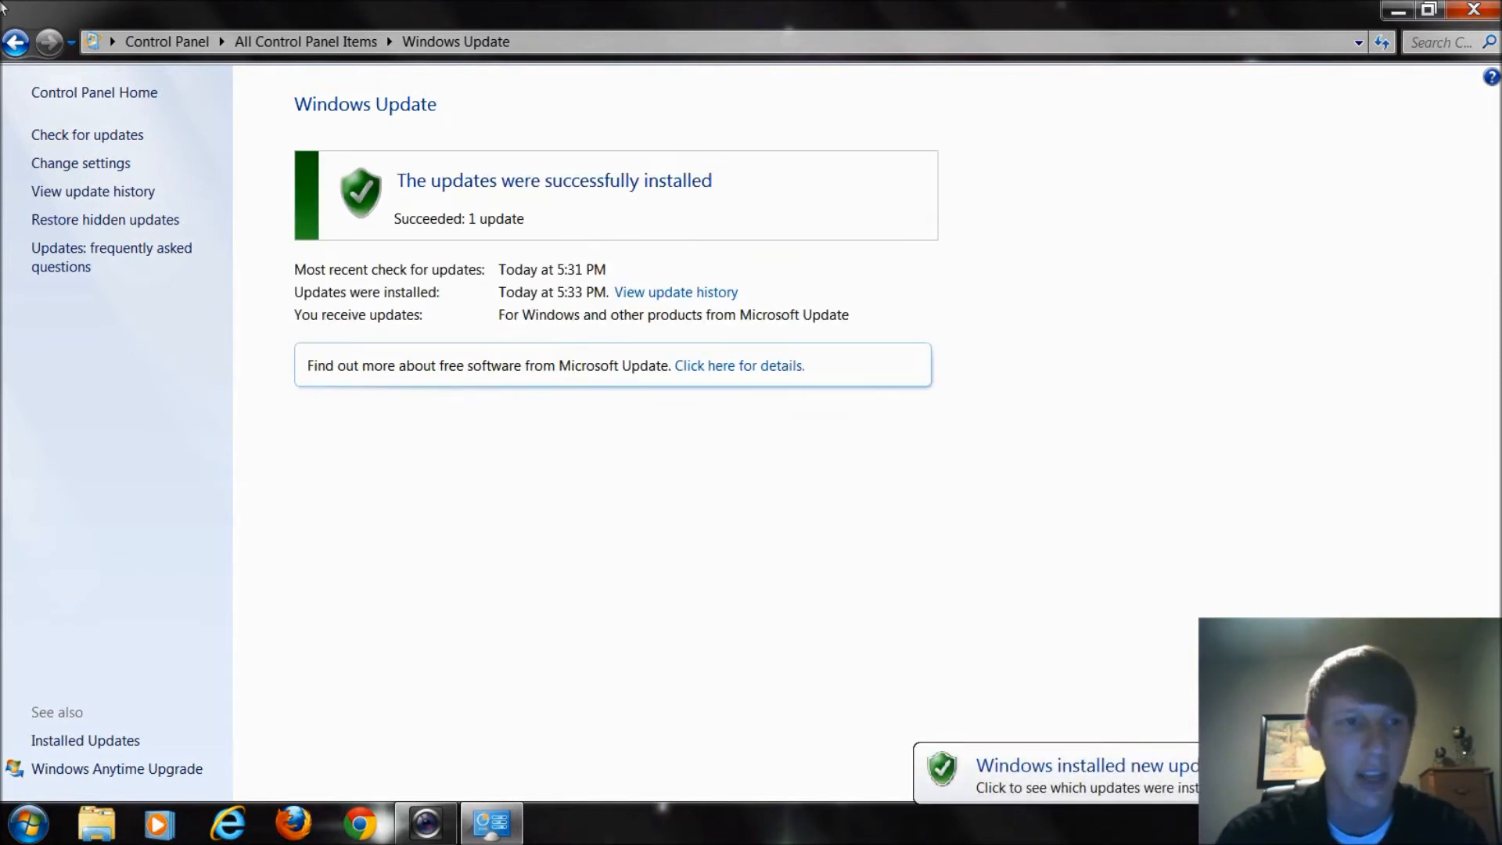
Step: Re-check for updates until Windows reports it is up to date
click(87, 134)
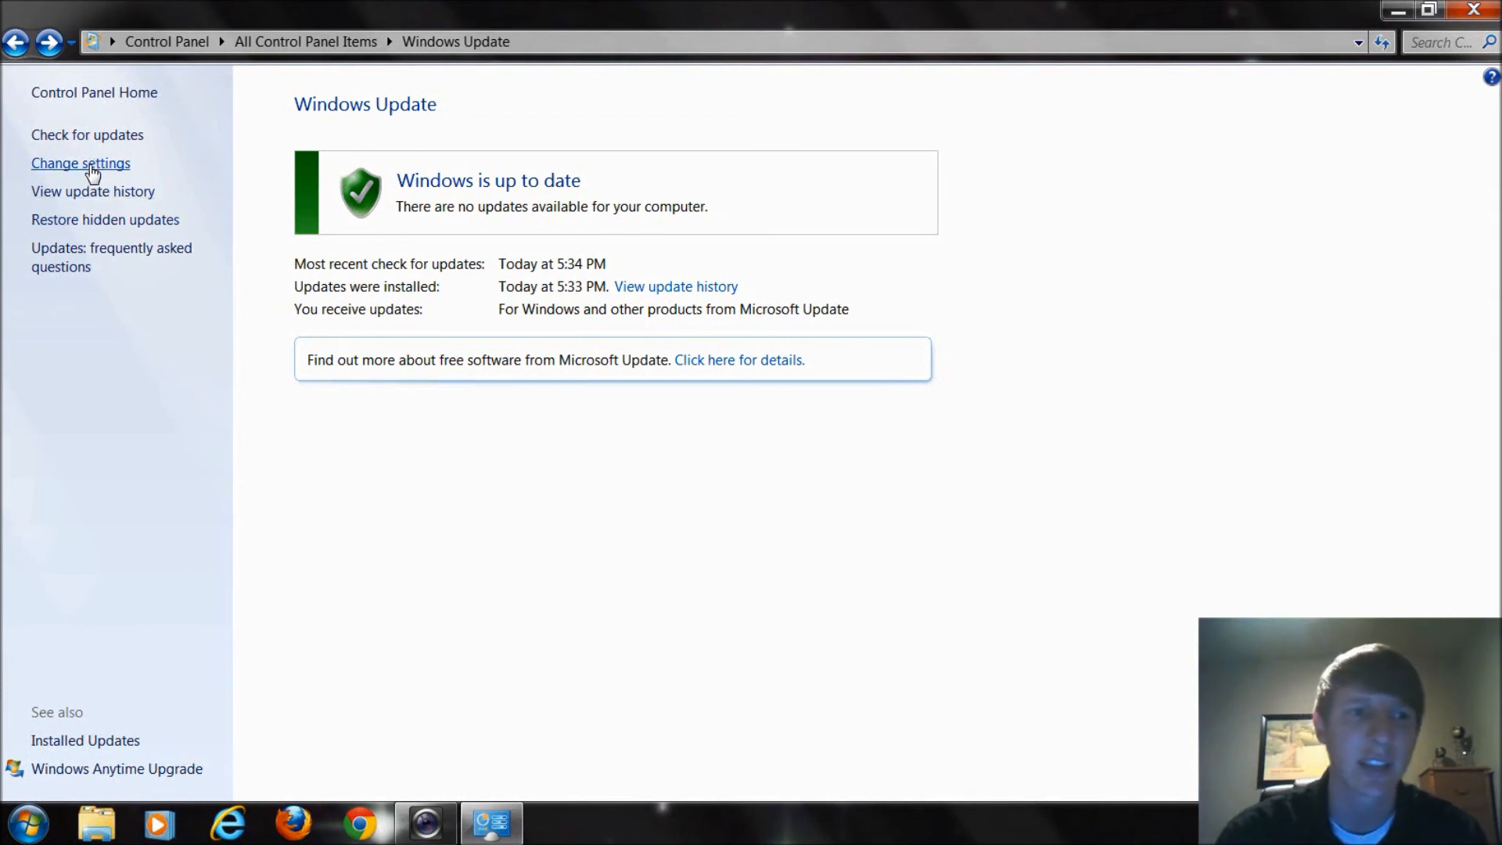
Step: Open the Change settings page, showing automatic installs daily at 3:00 AM
click(80, 163)
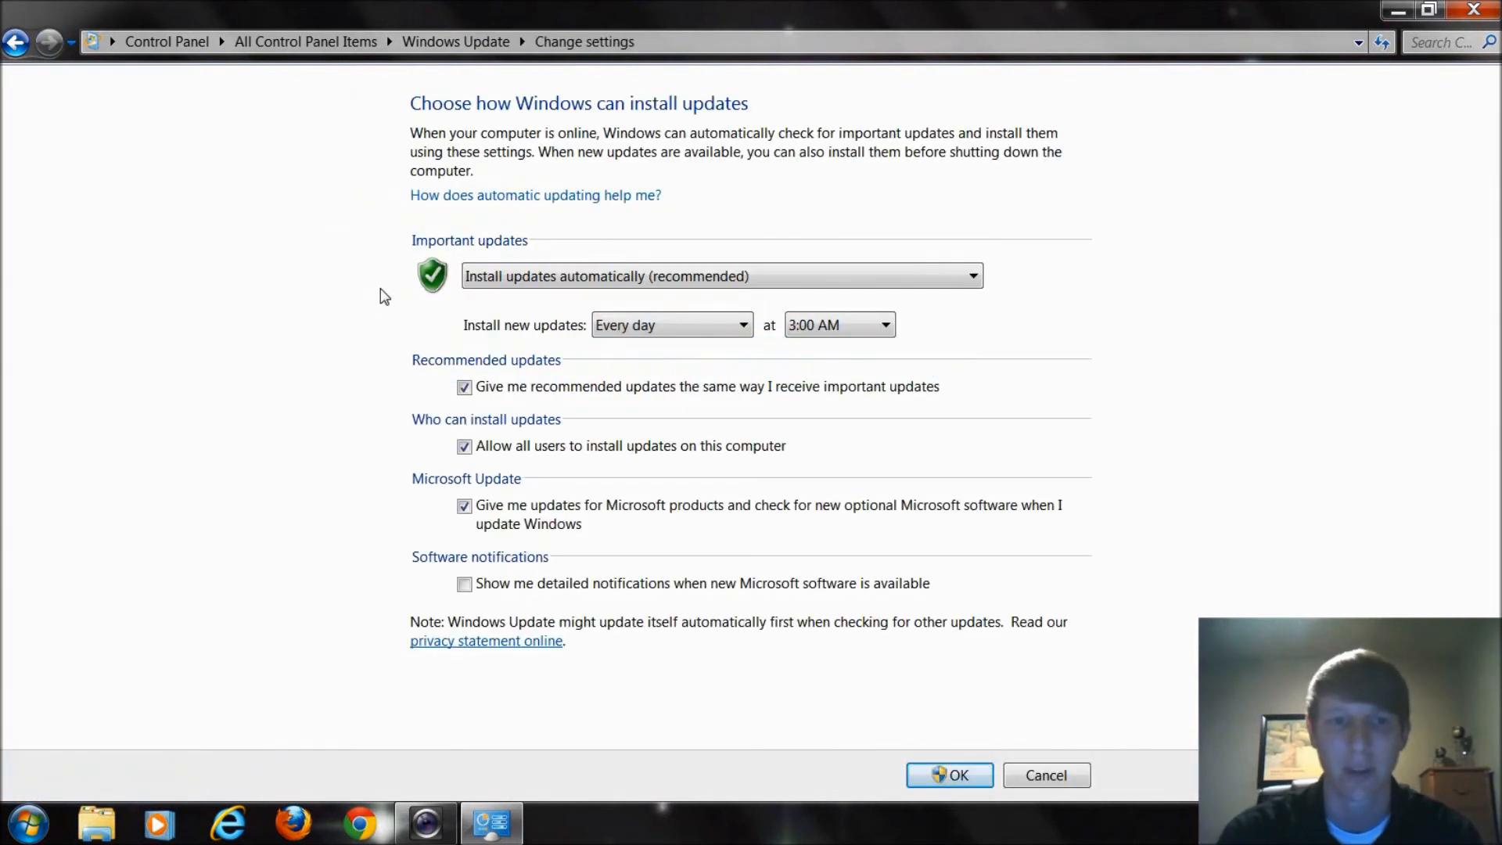
mouse_move(543, 261)
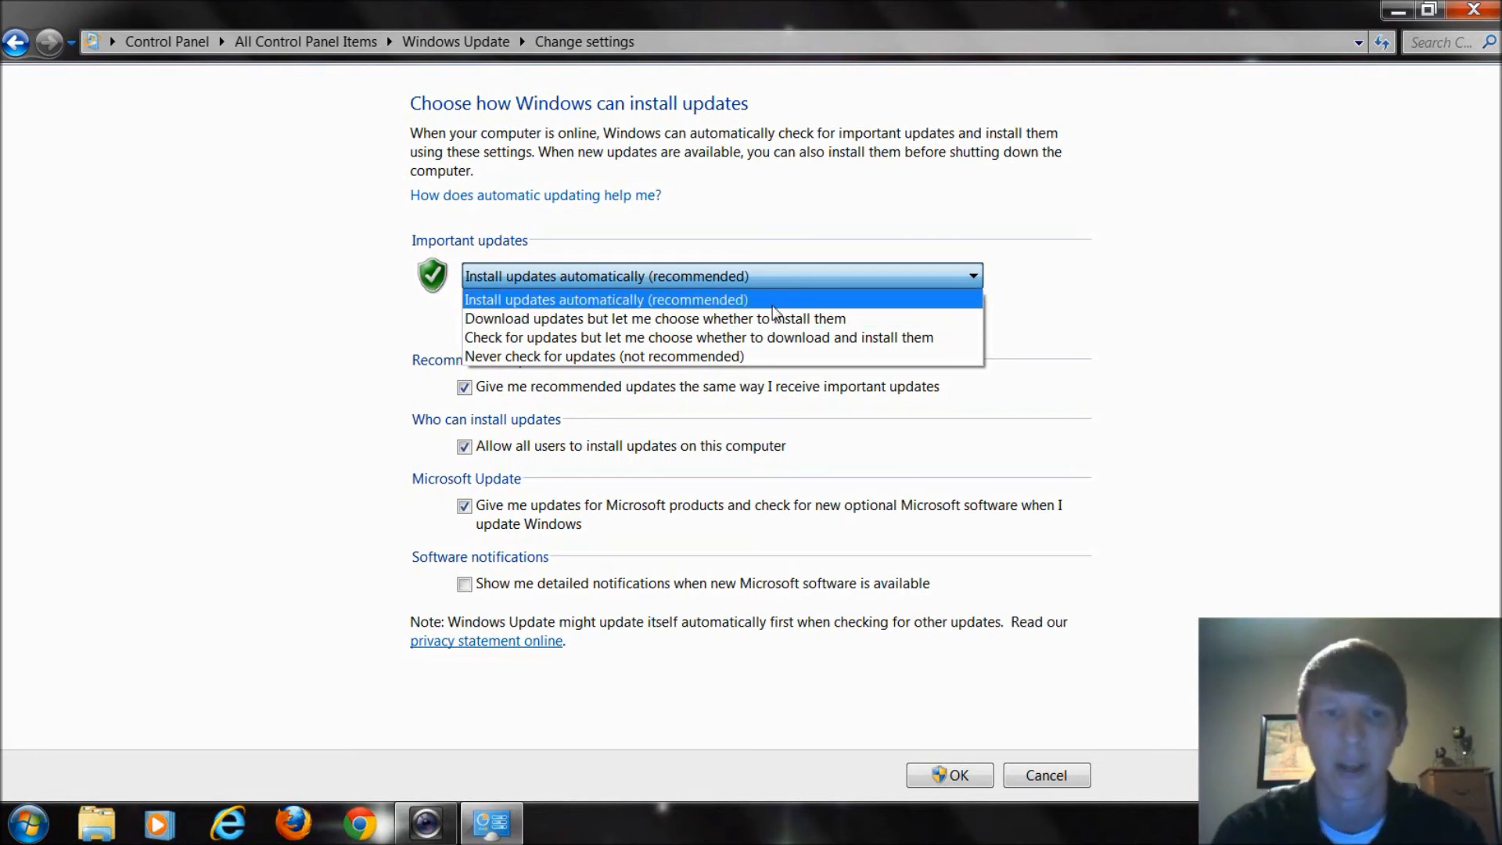
mouse_move(743, 297)
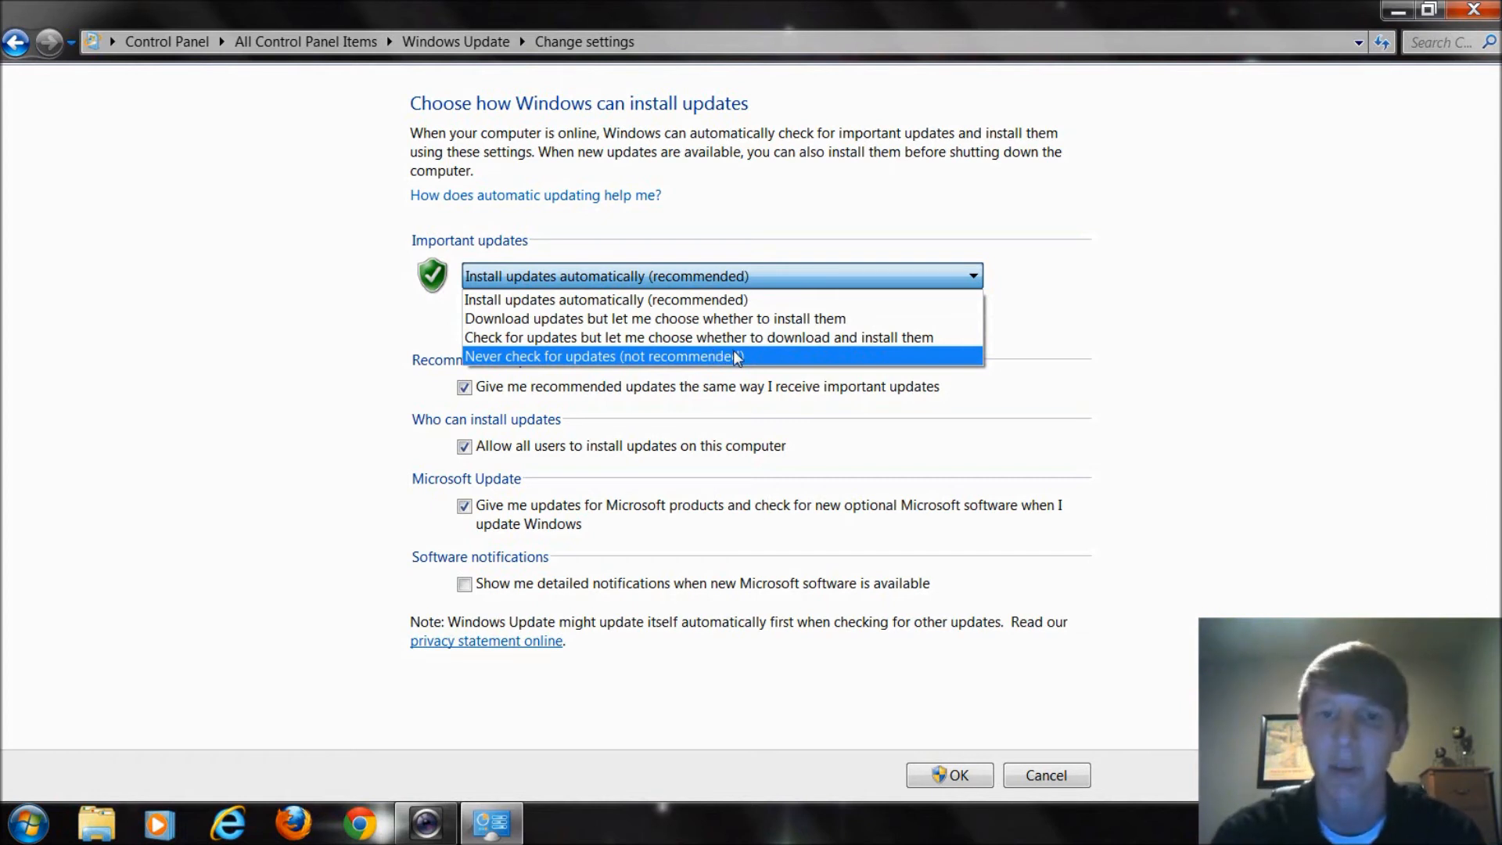
mouse_move(745, 338)
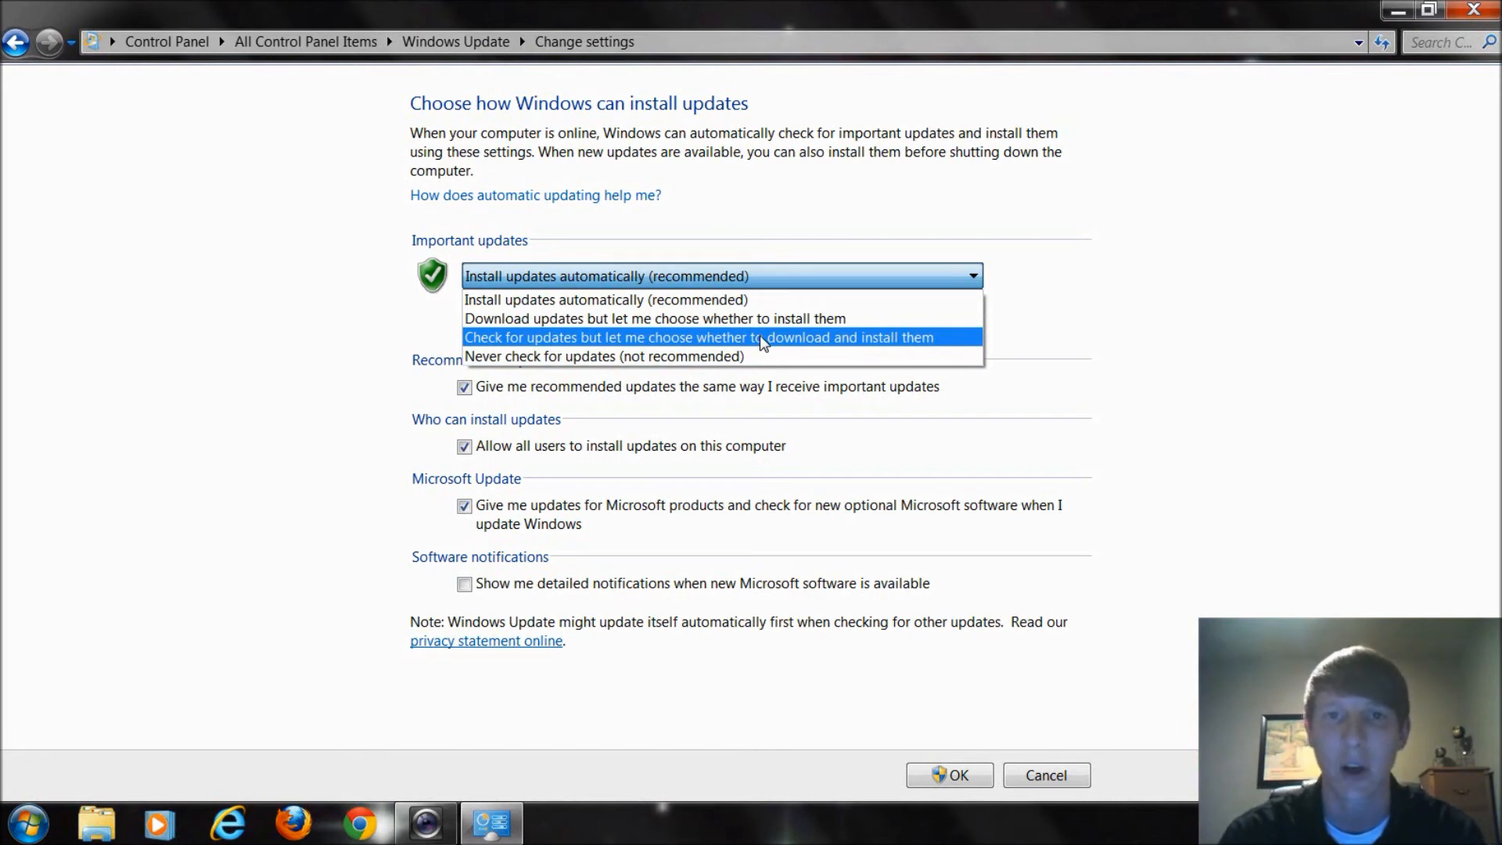
mouse_move(607, 356)
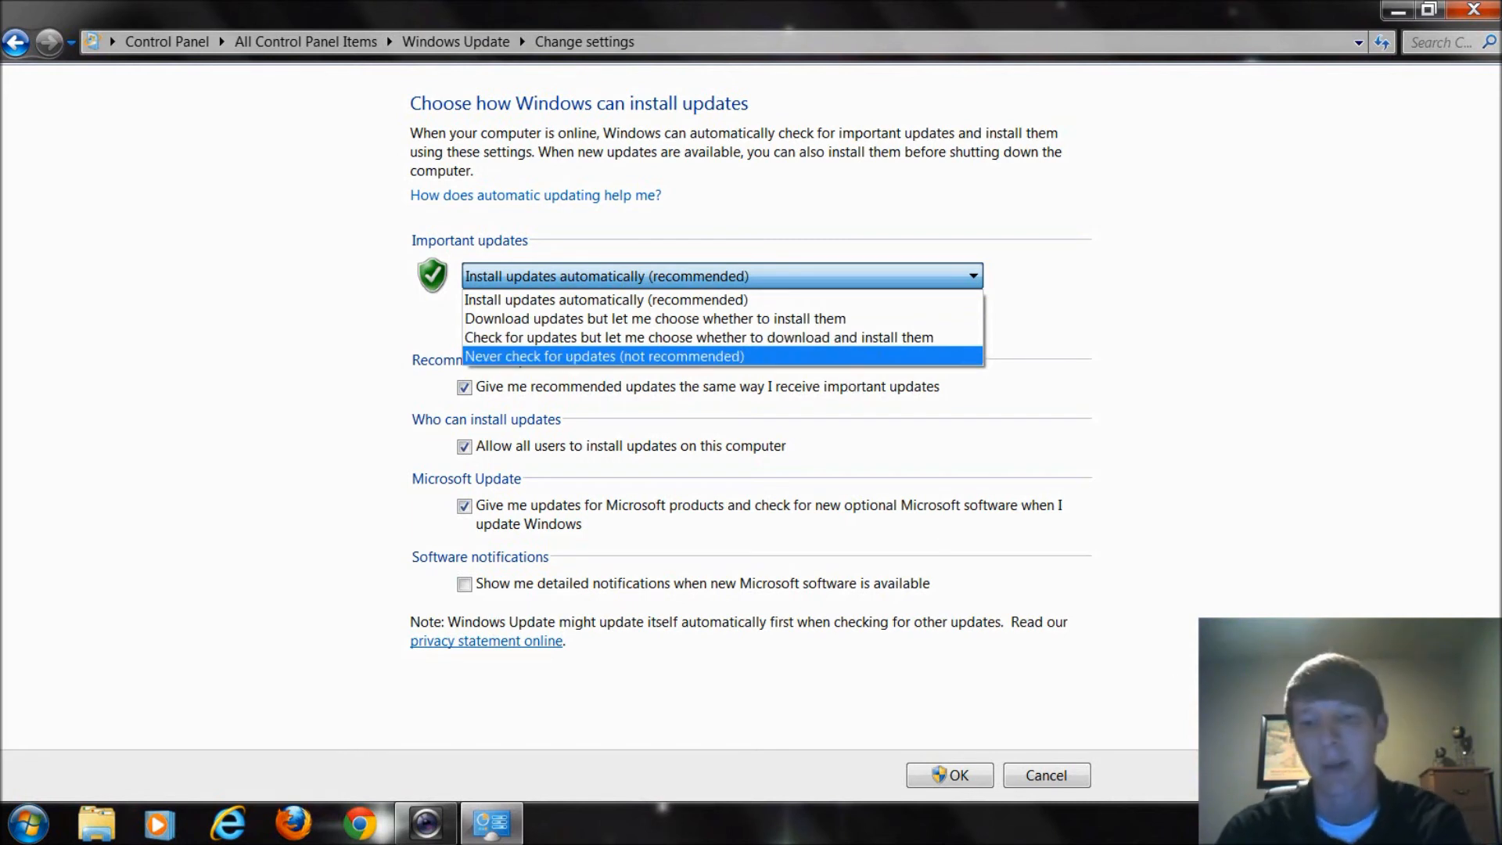
mouse_move(1089, 457)
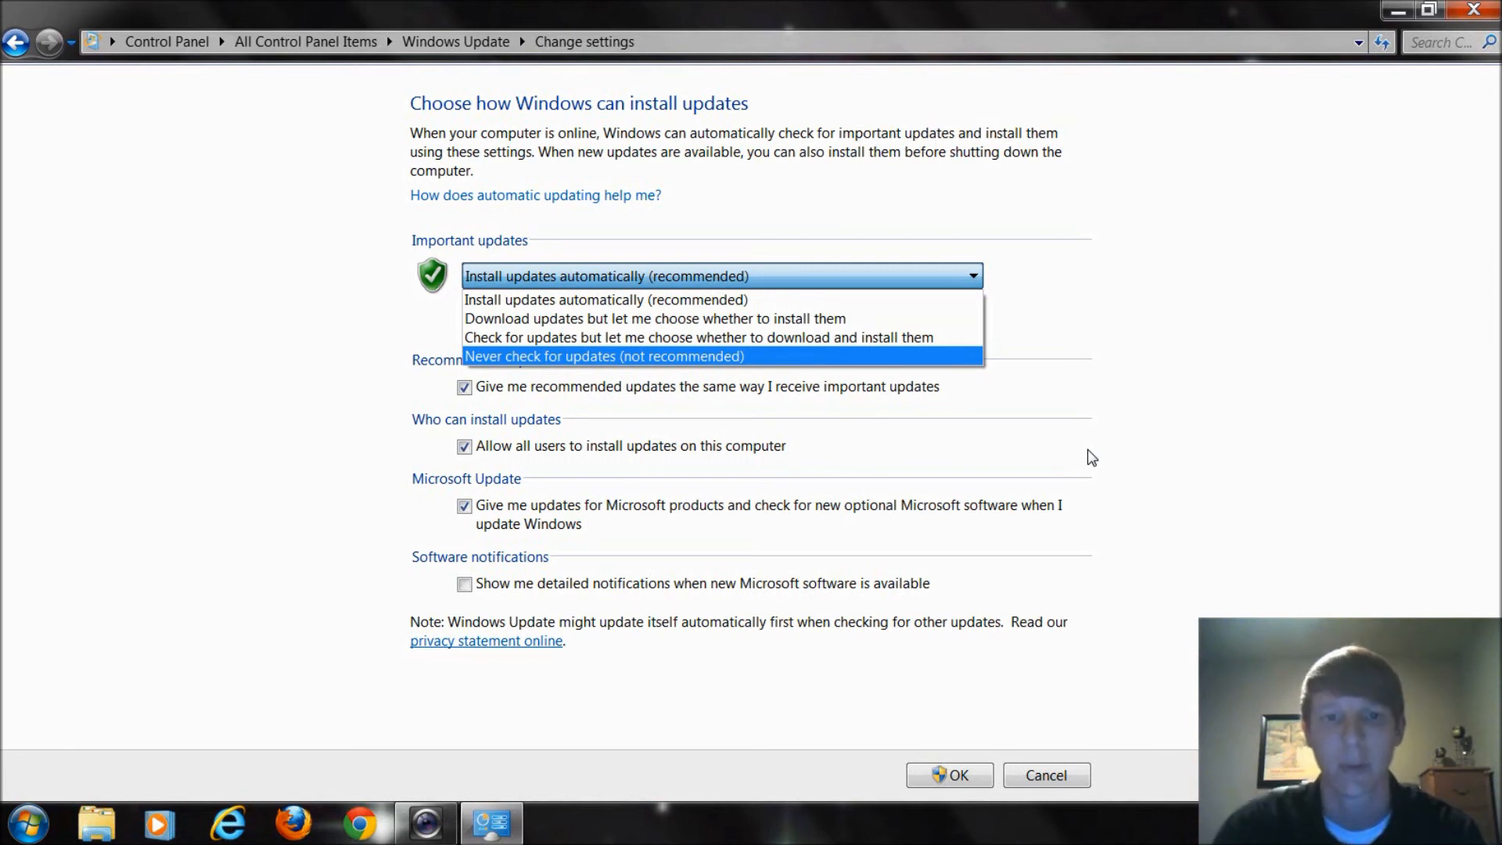
mouse_move(666, 318)
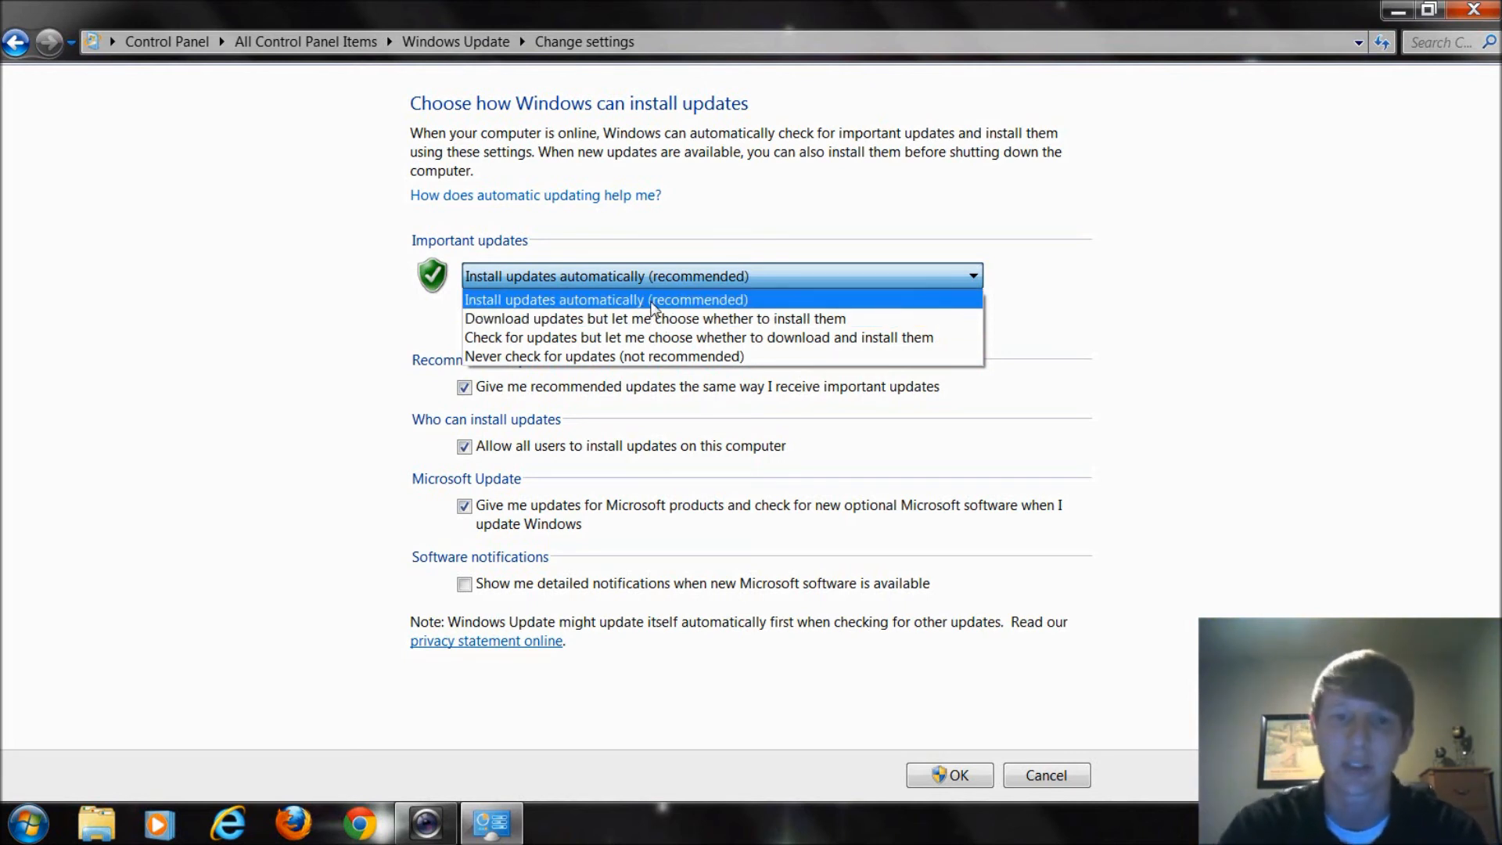
click(606, 300)
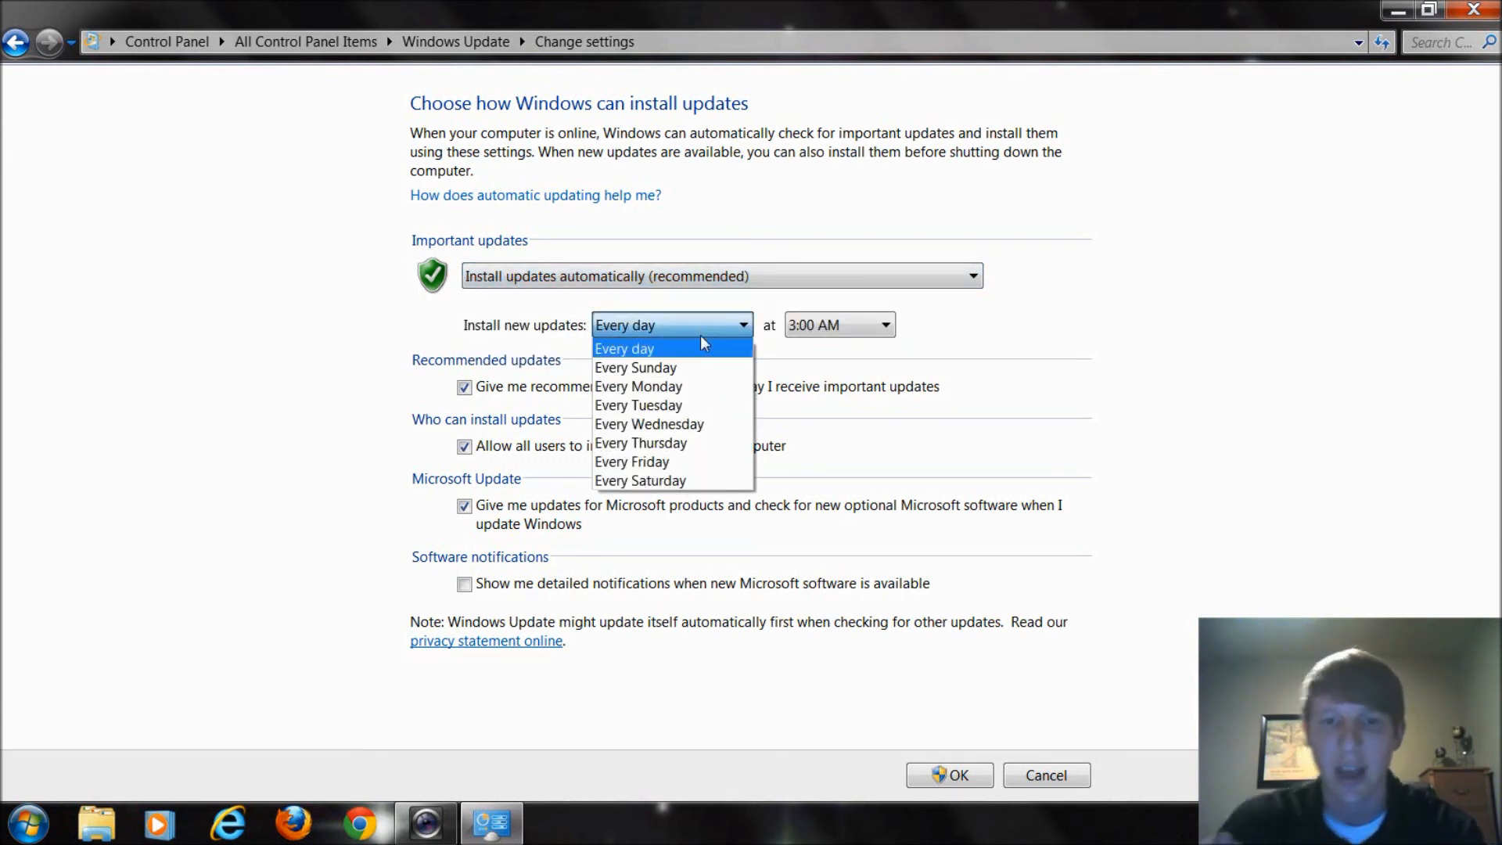
mouse_move(768, 313)
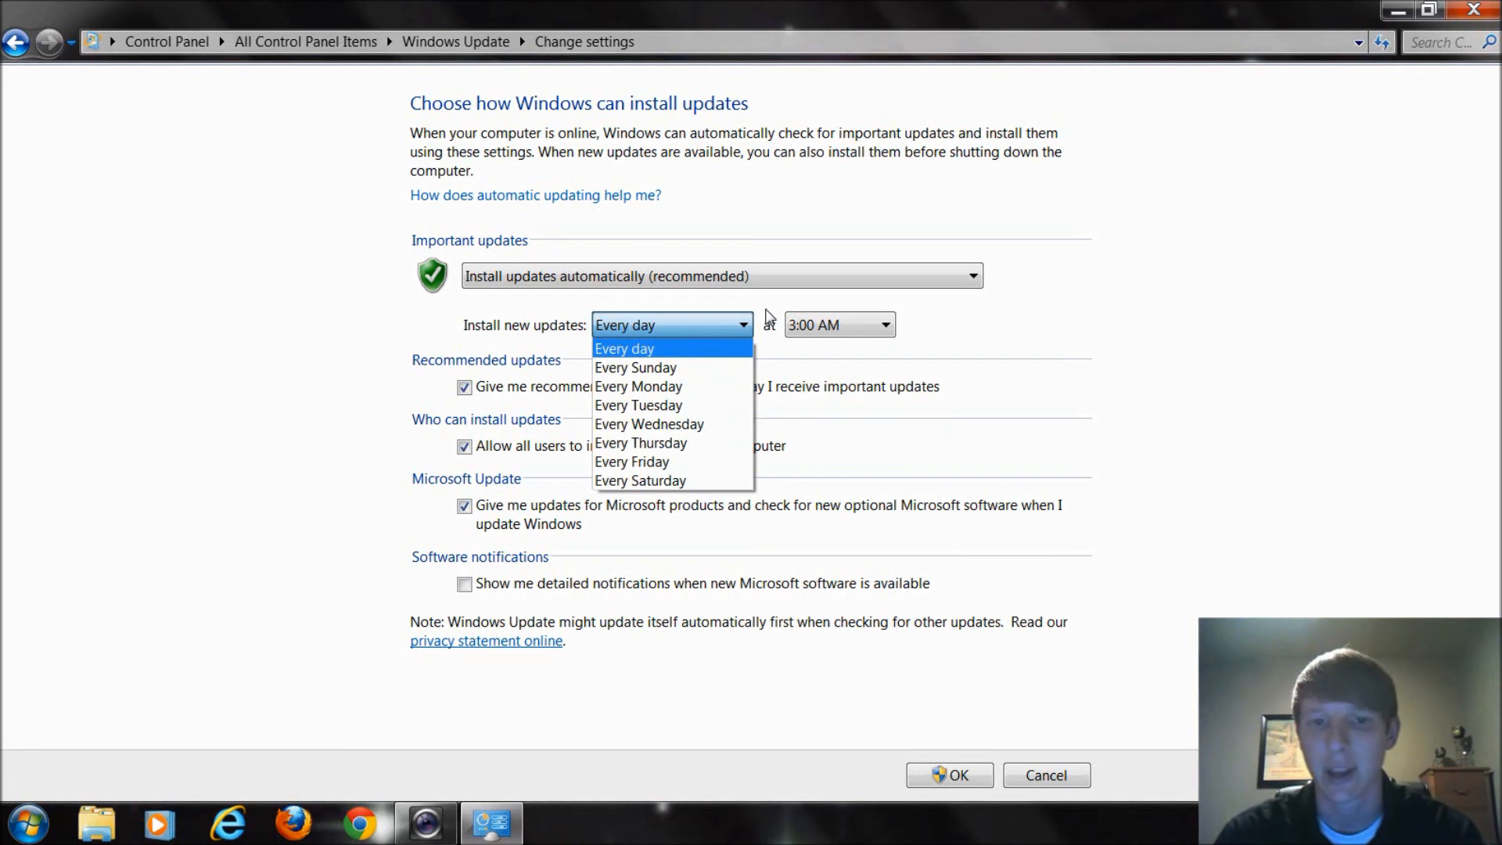
click(625, 348)
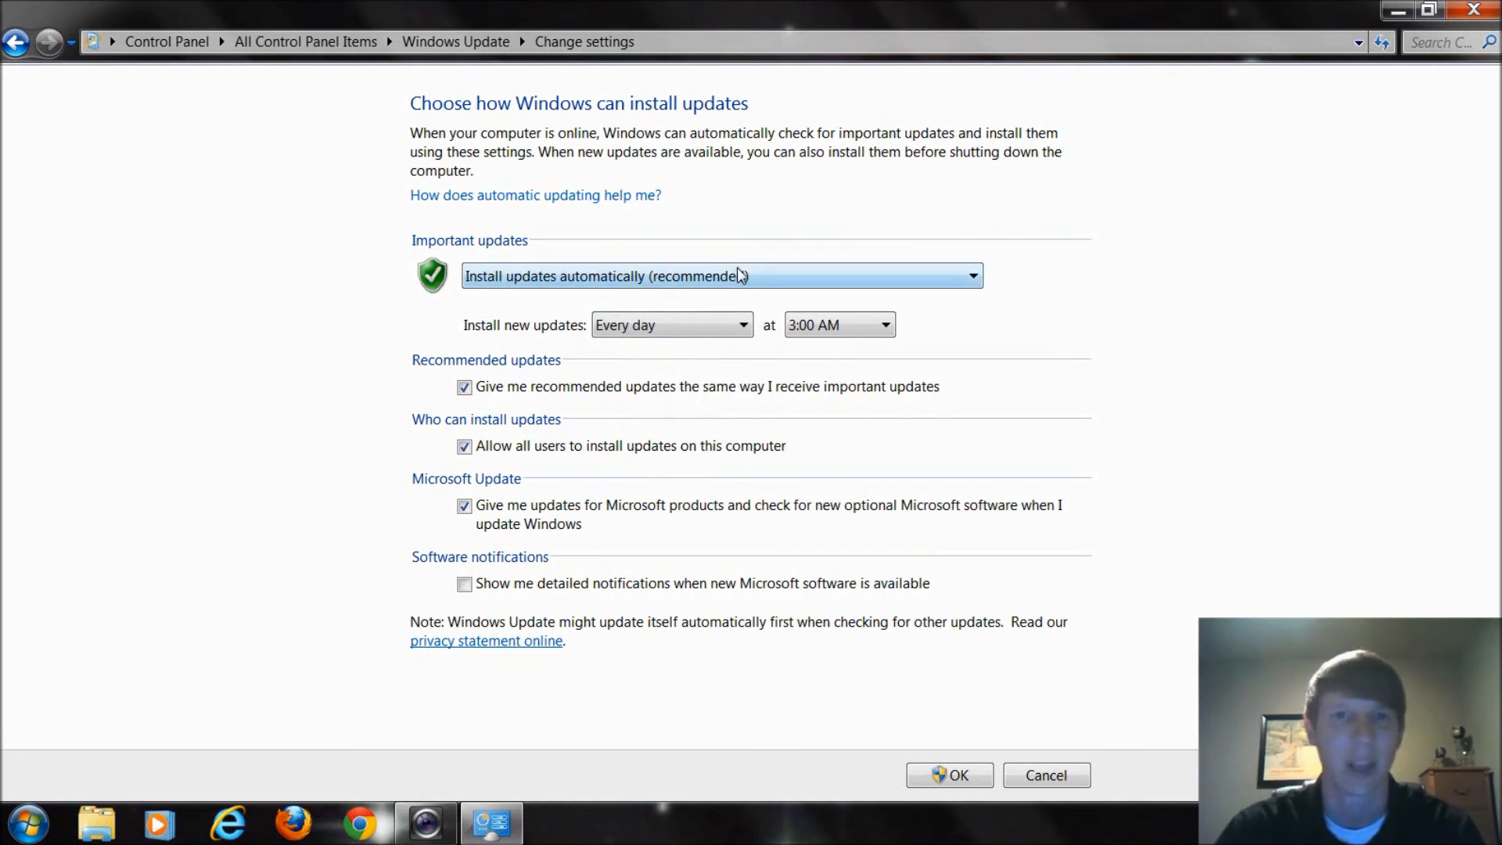
mouse_move(756, 286)
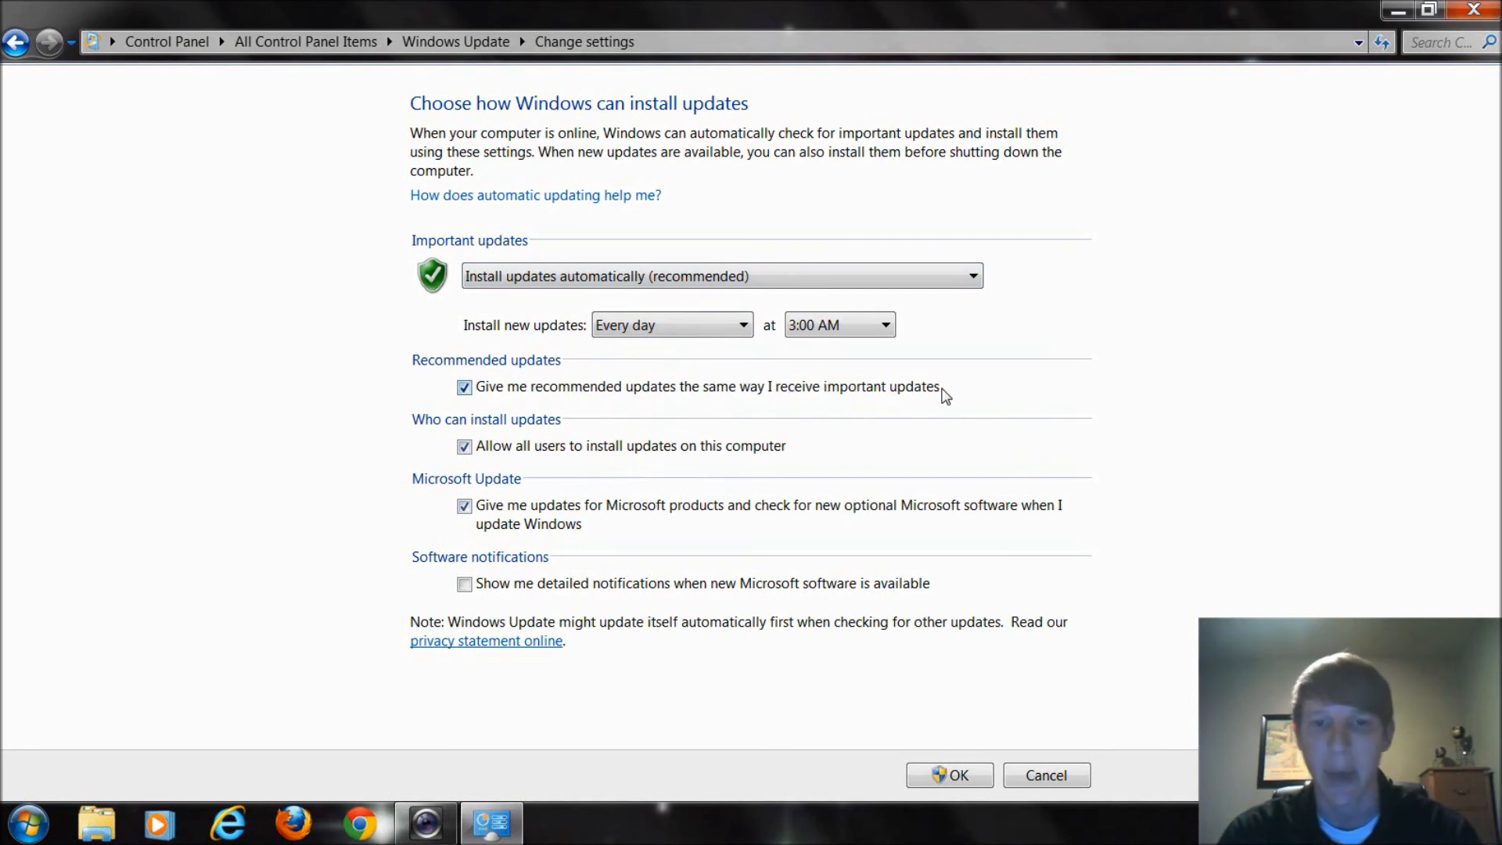
mouse_move(954, 398)
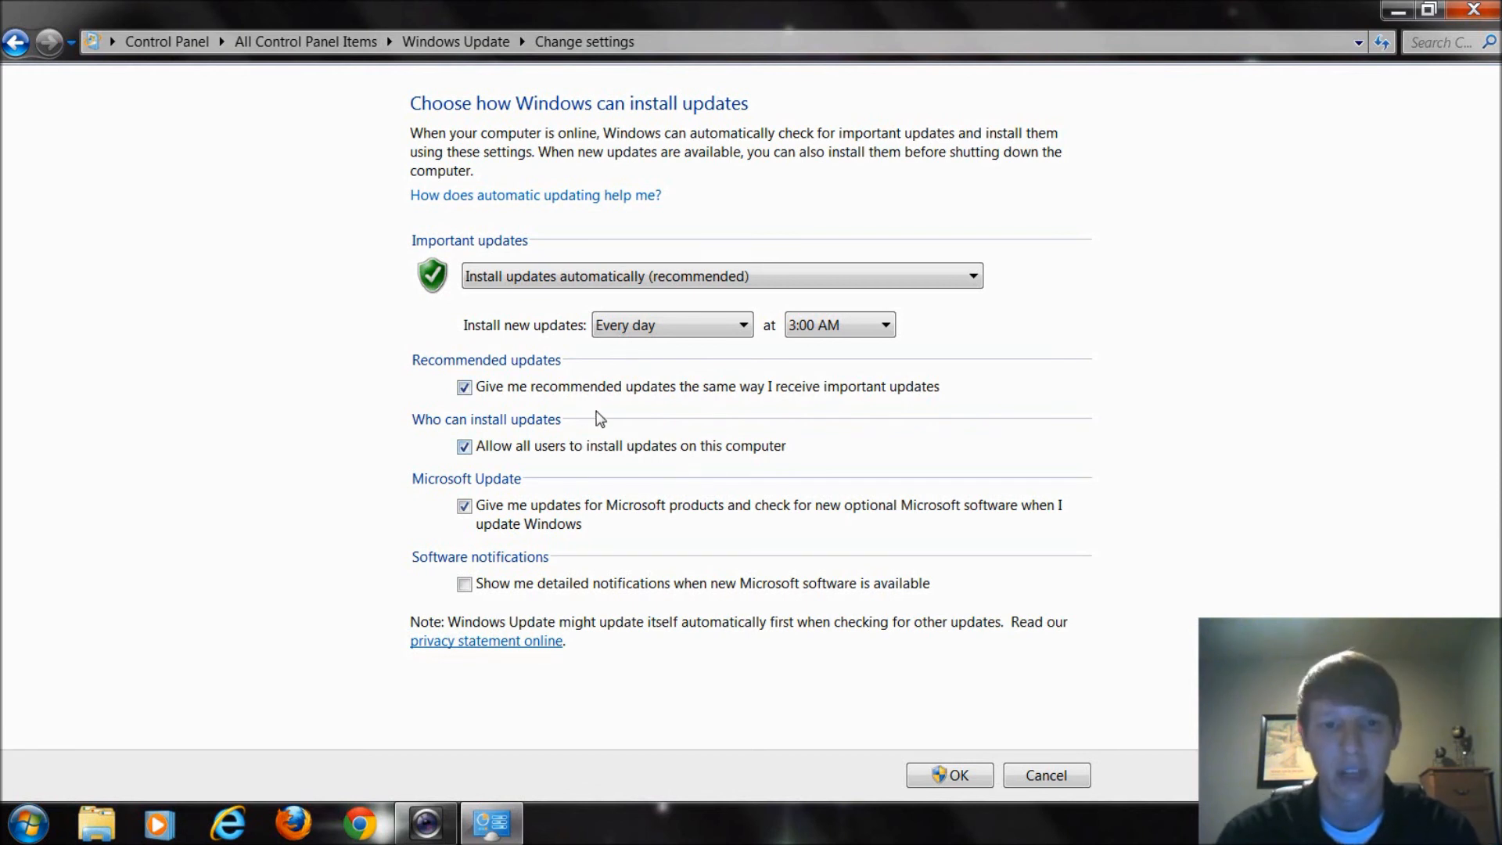
mouse_move(679, 525)
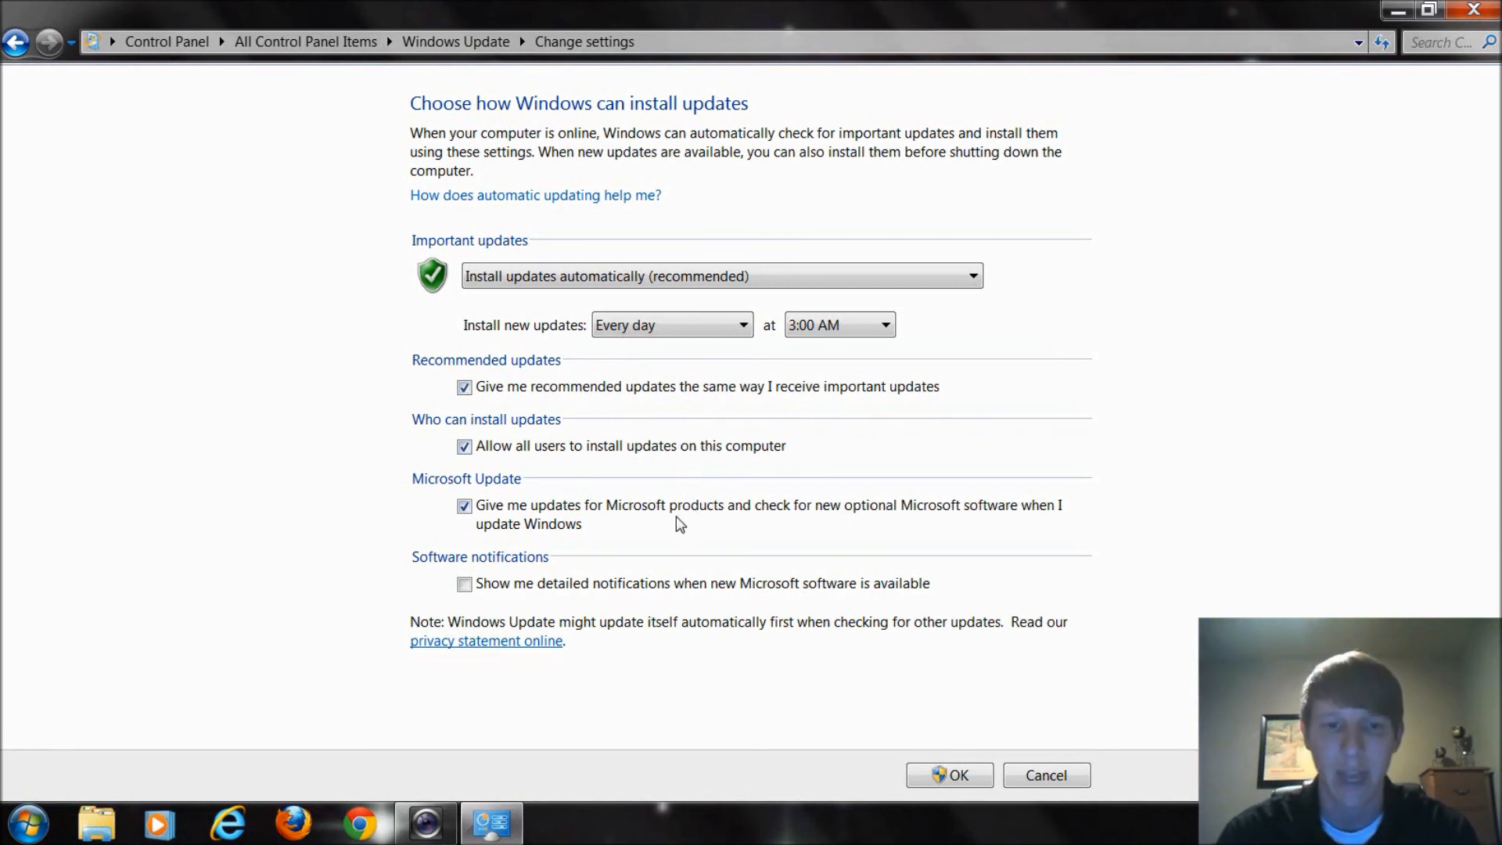
mouse_move(803, 553)
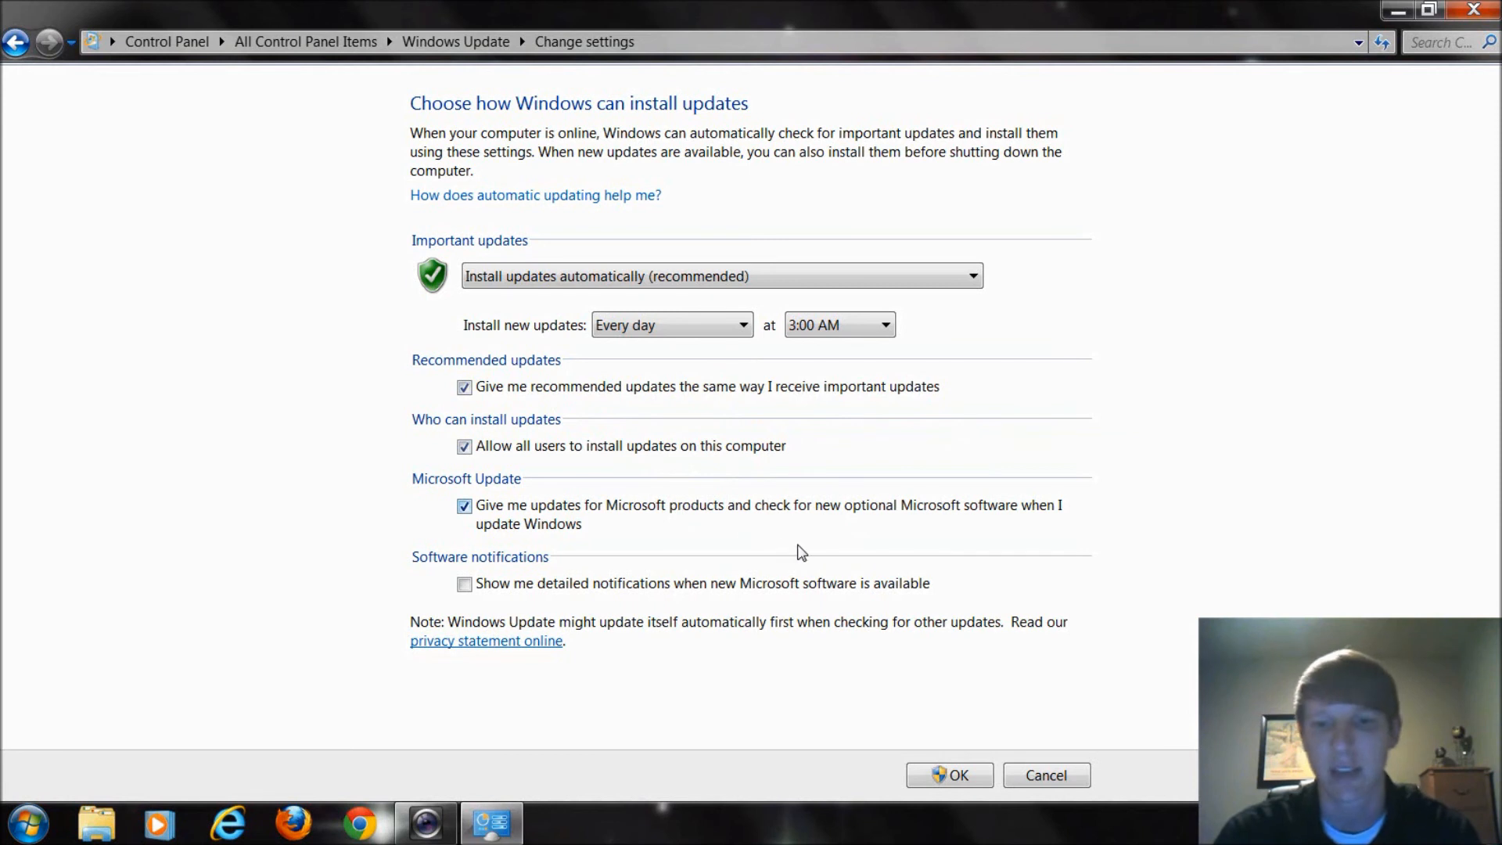
mouse_move(762, 527)
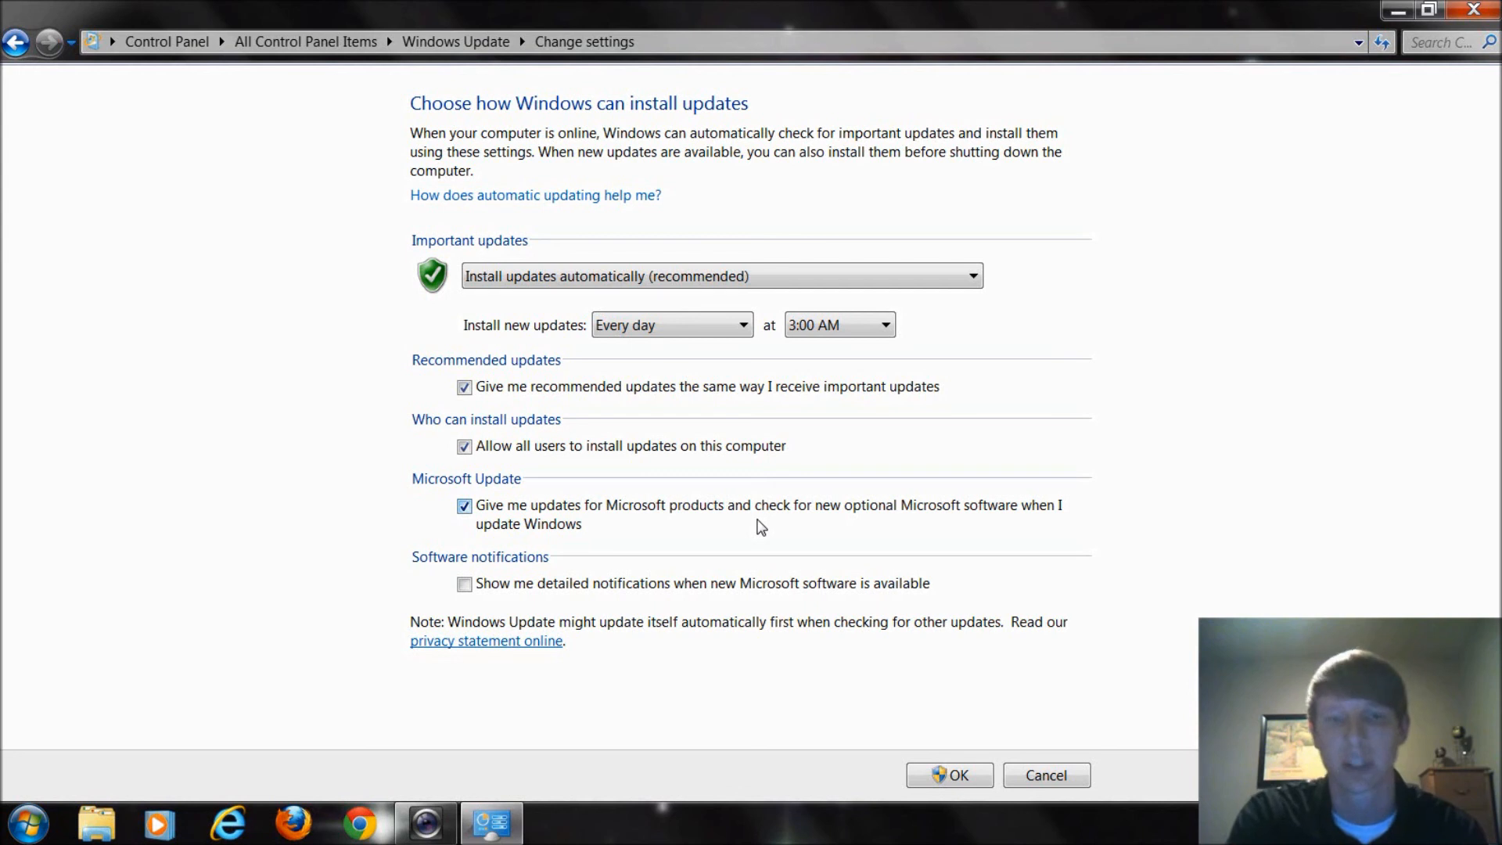
mouse_move(751, 528)
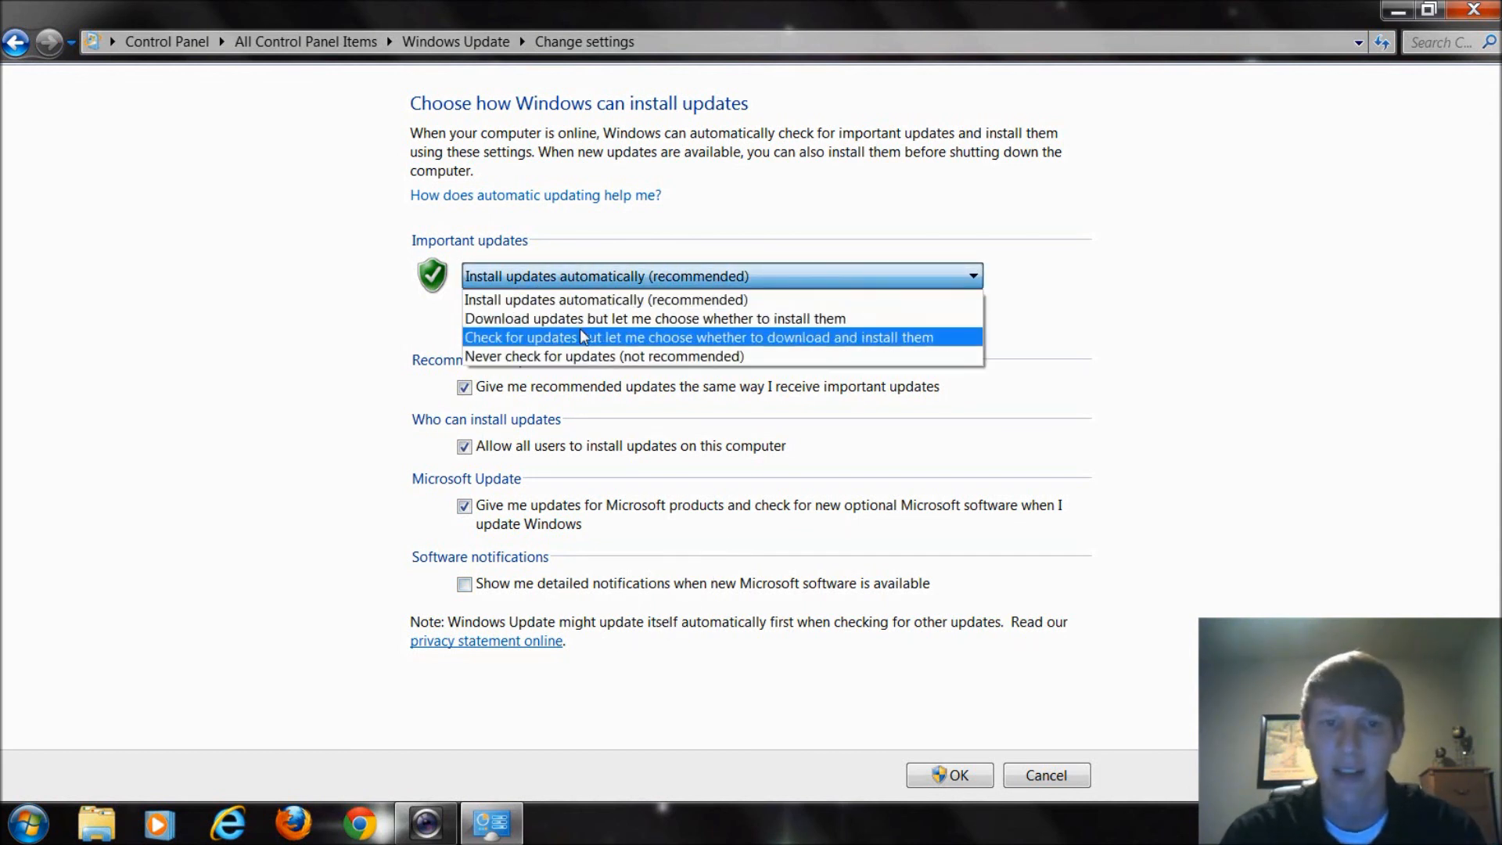
Step: Choose 'Check for updates but let me choose whether to download and install them'
click(702, 337)
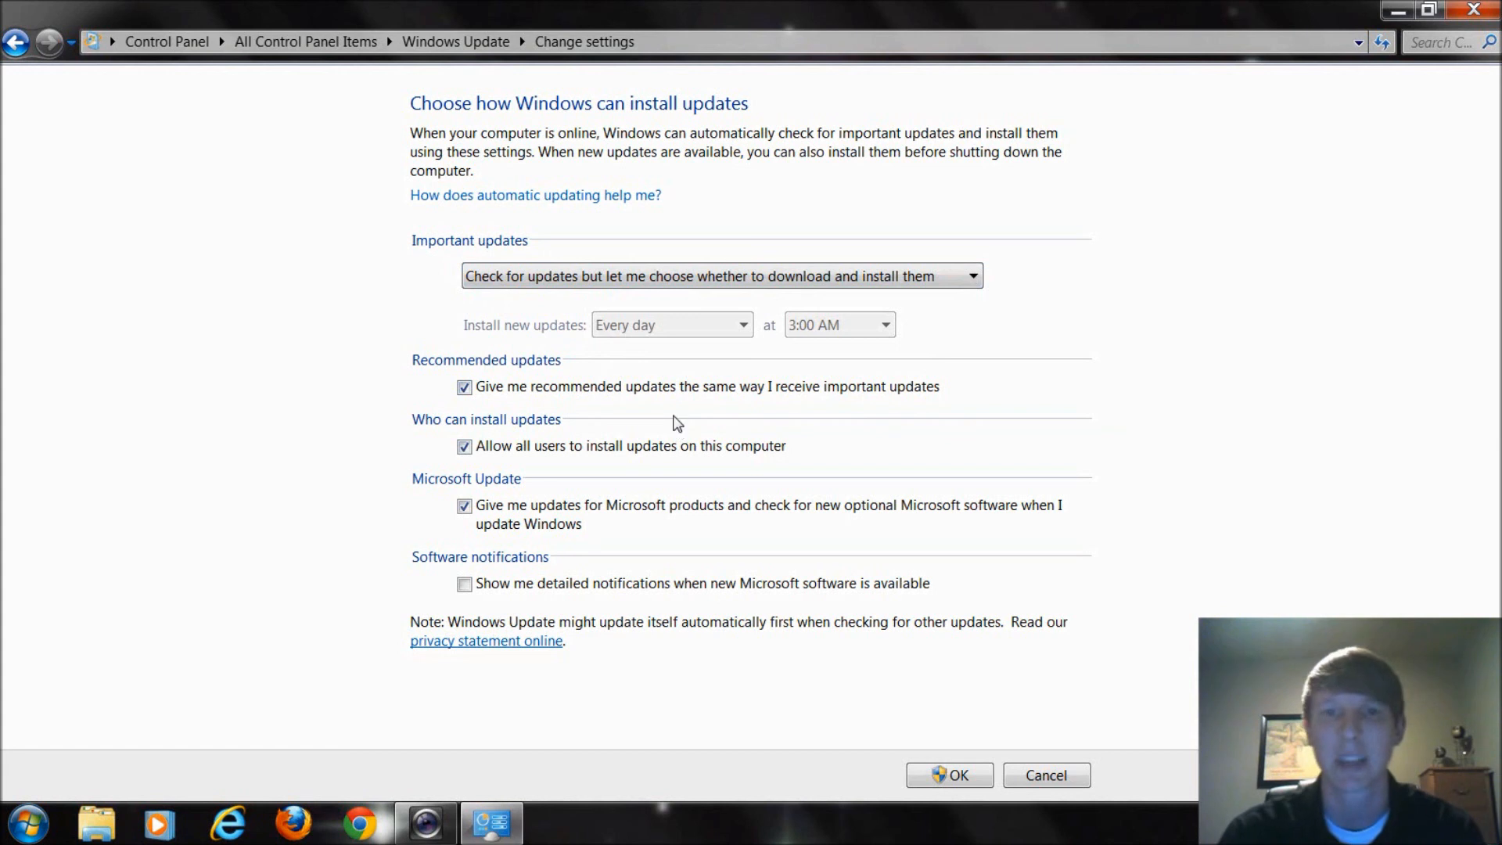
mouse_move(671, 412)
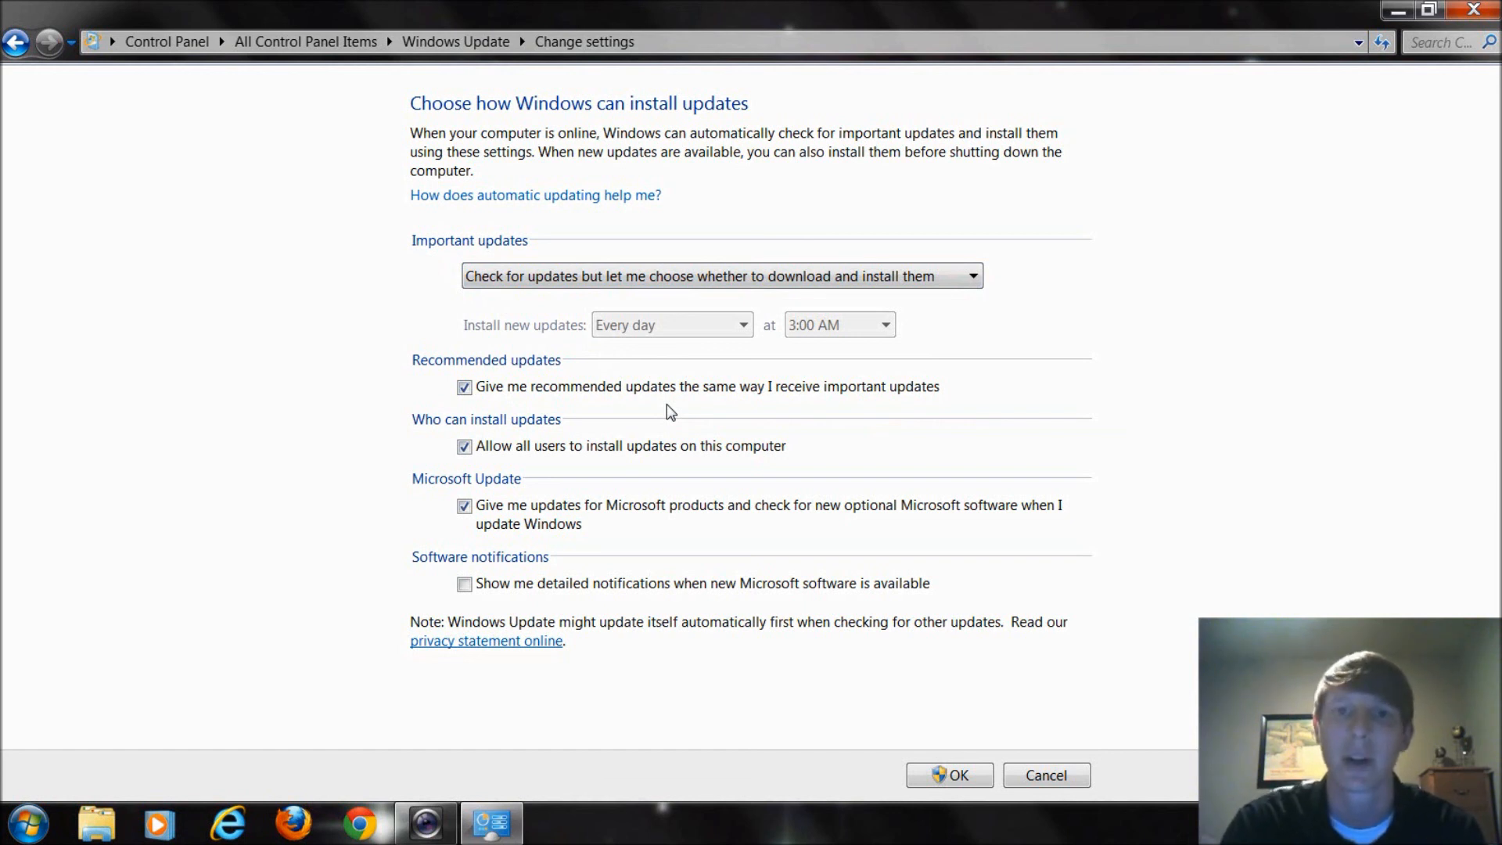
mouse_move(855, 686)
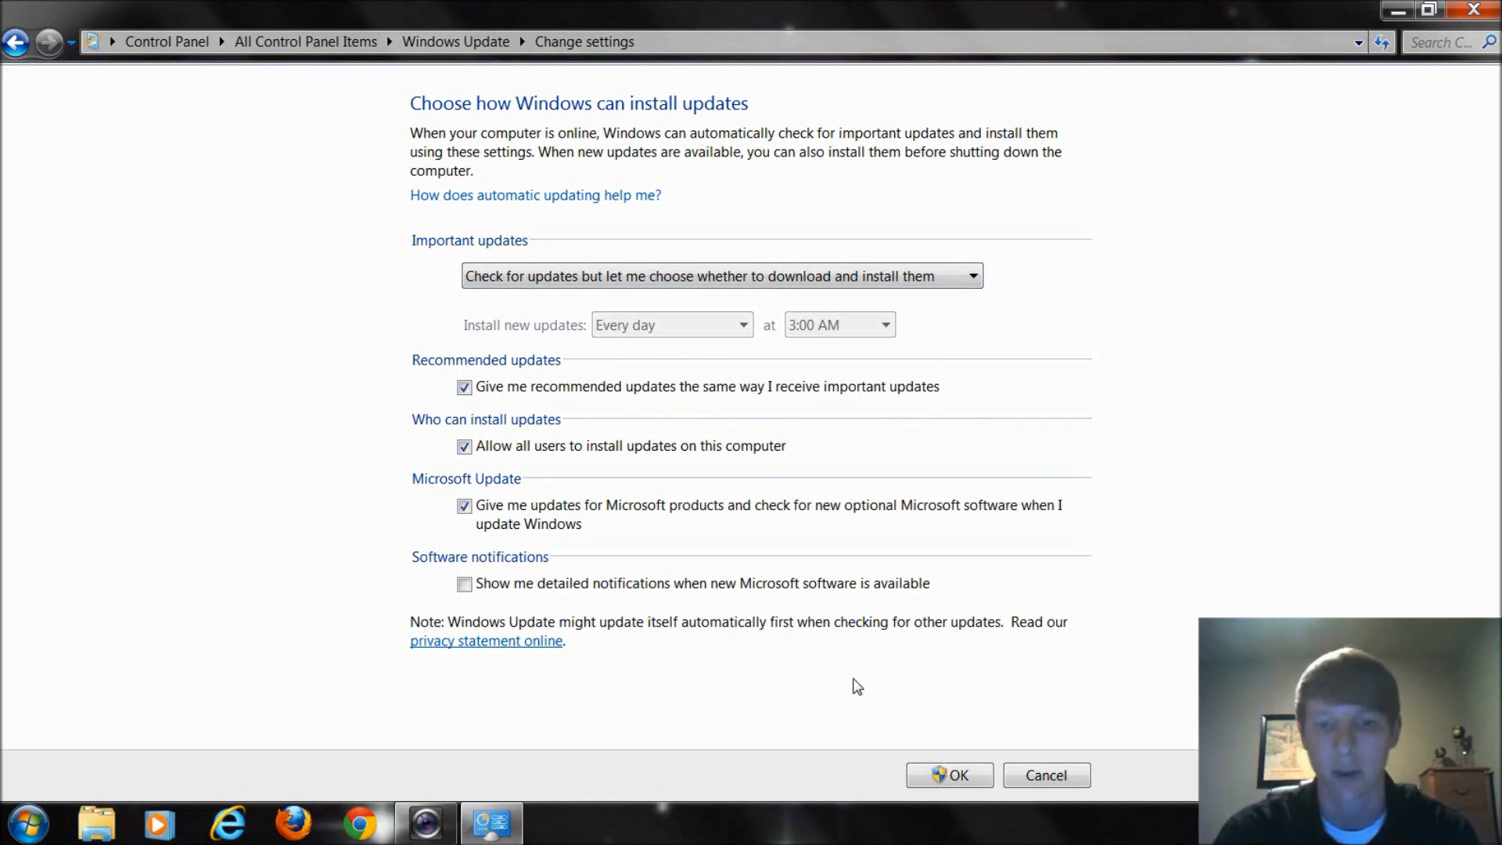
mouse_move(953, 744)
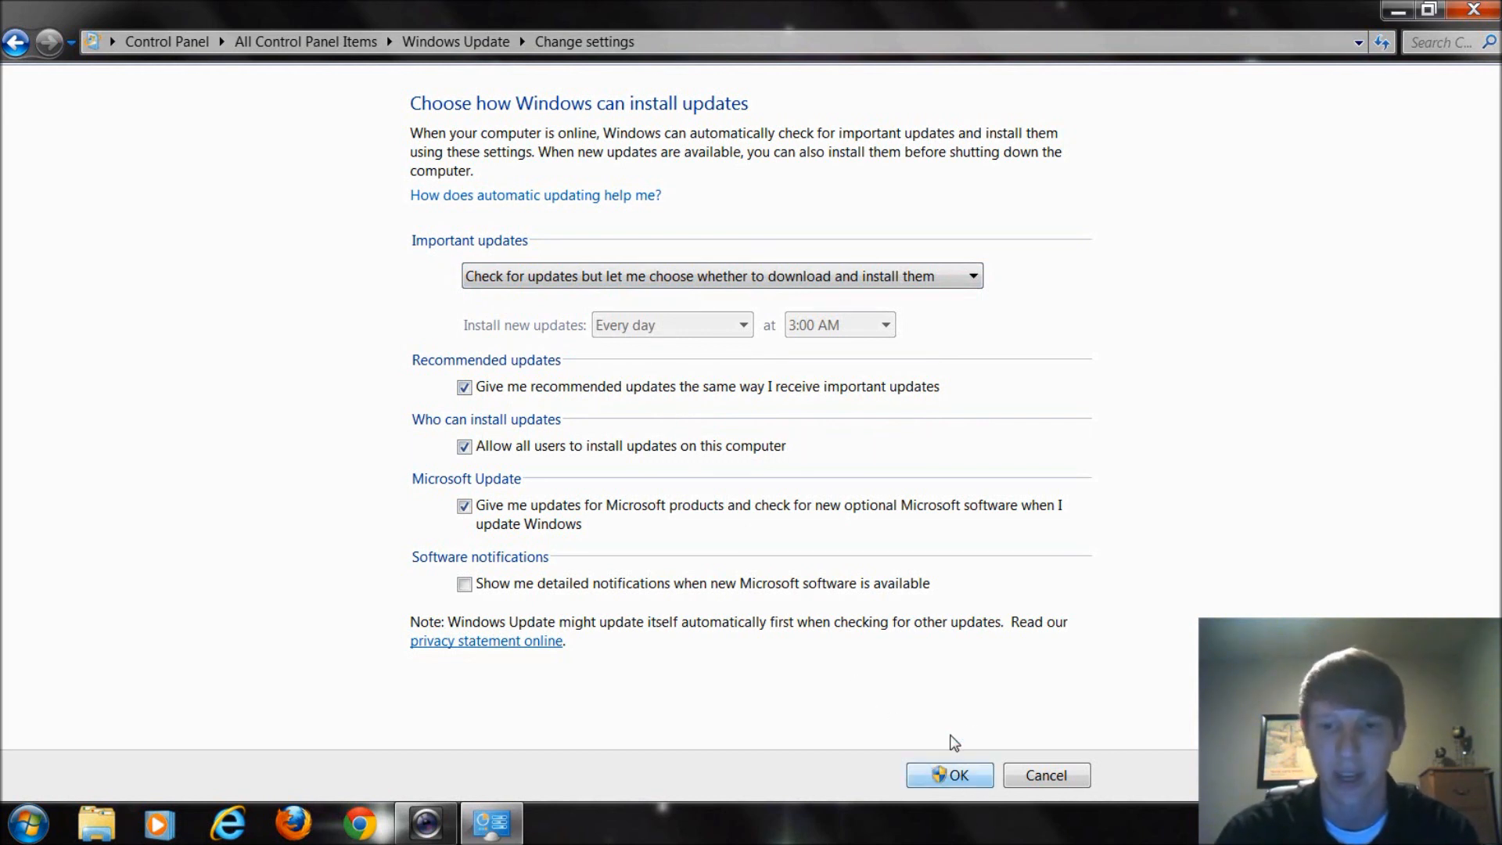
Step: Save the update setting with OK and start another update check
click(949, 775)
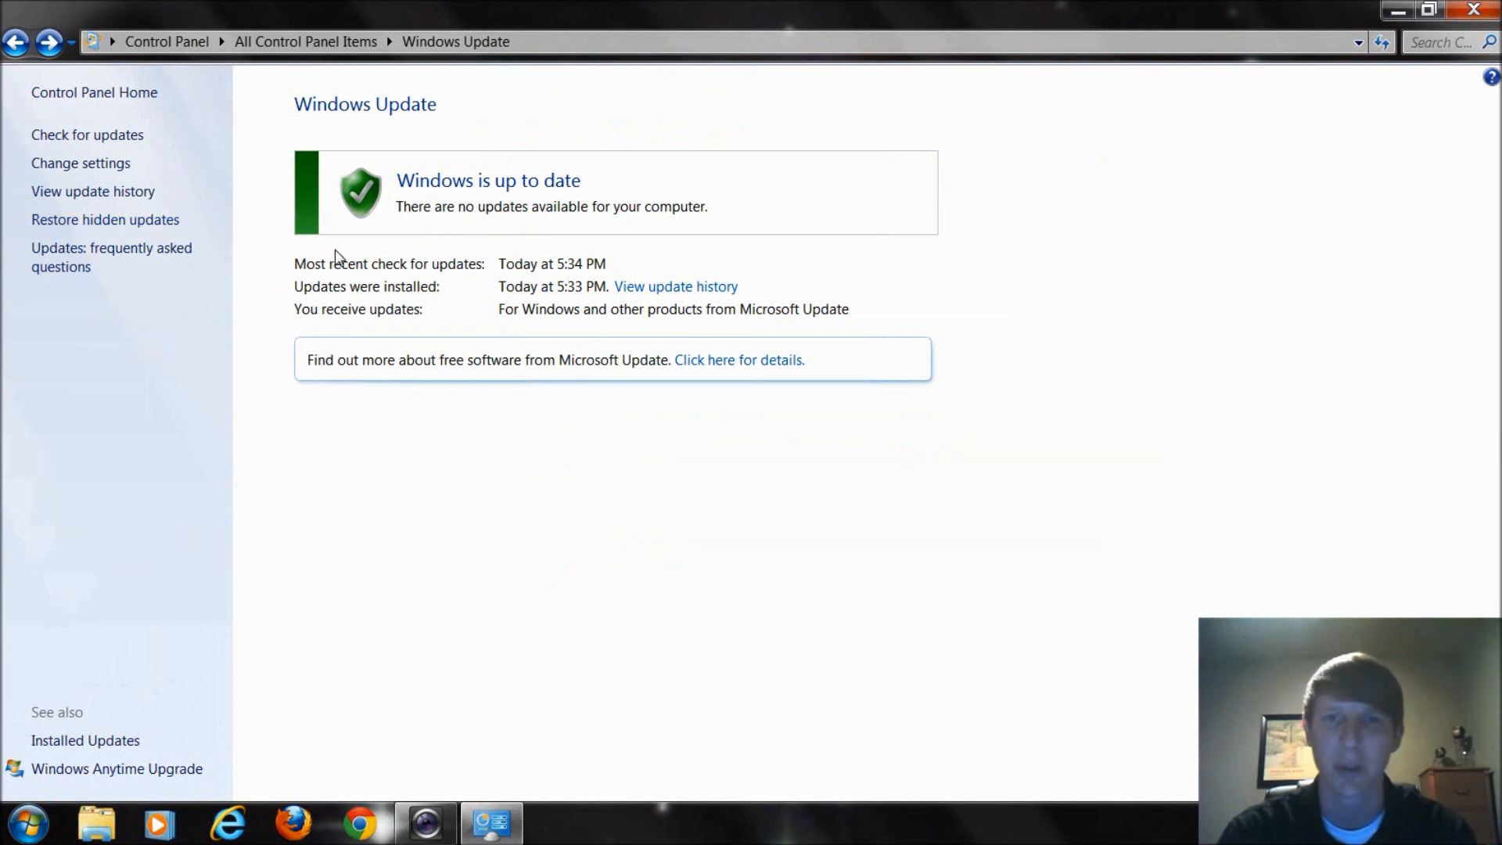
mouse_move(126, 202)
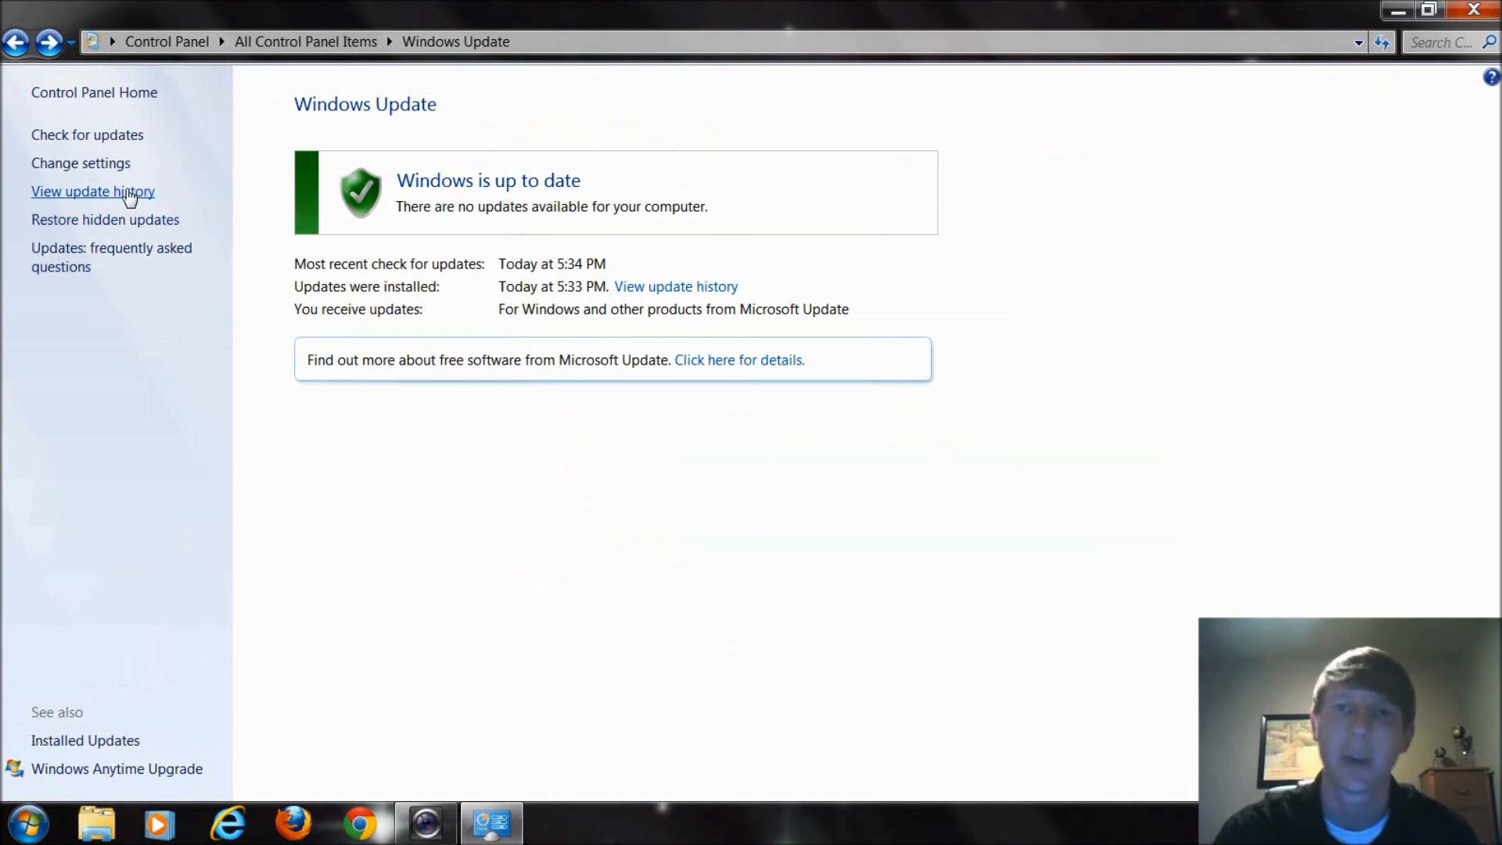
mouse_move(218, 247)
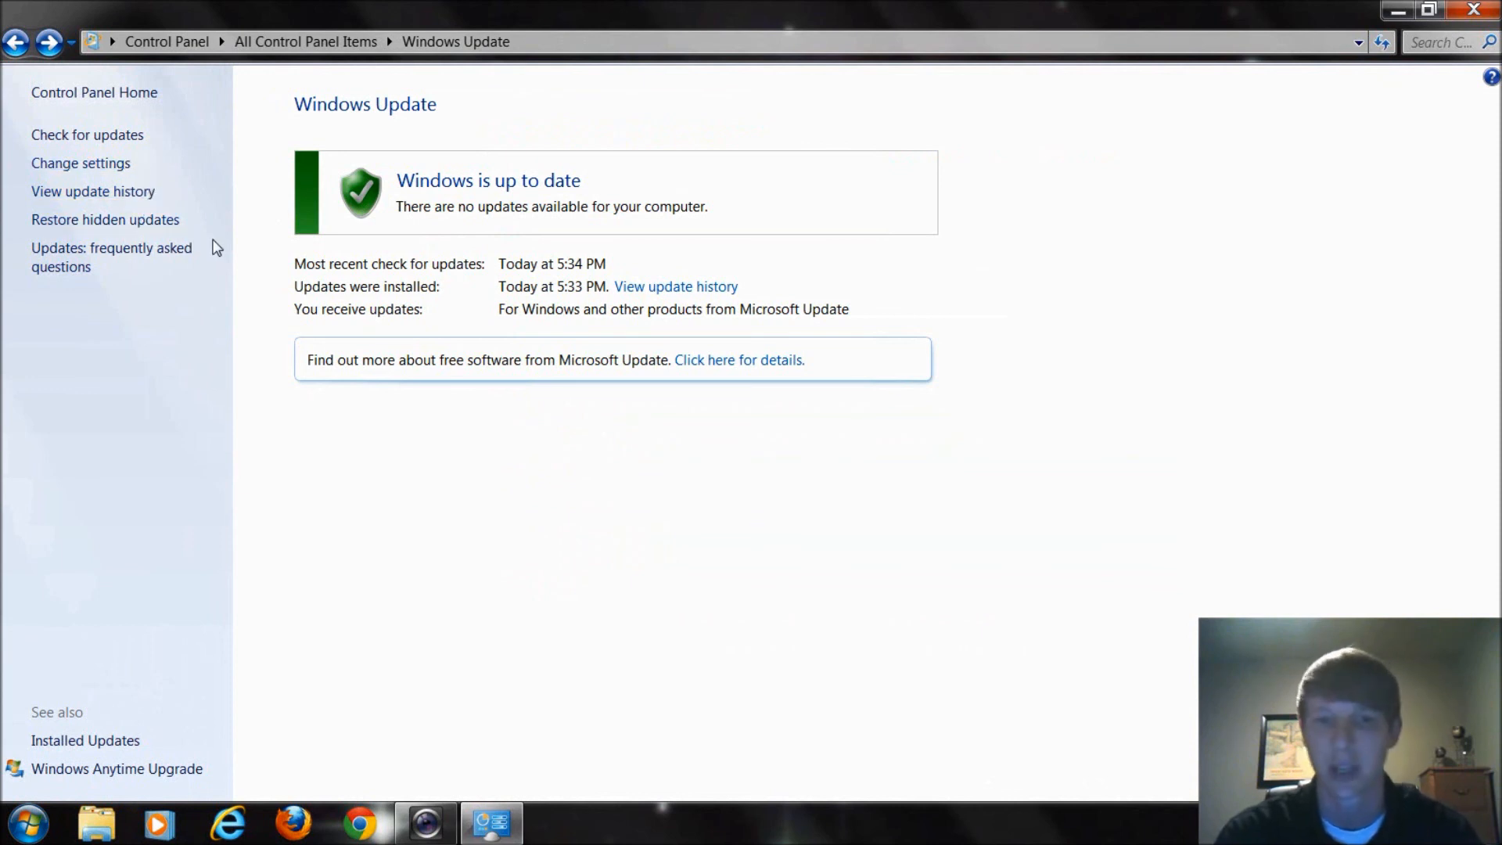
click(87, 136)
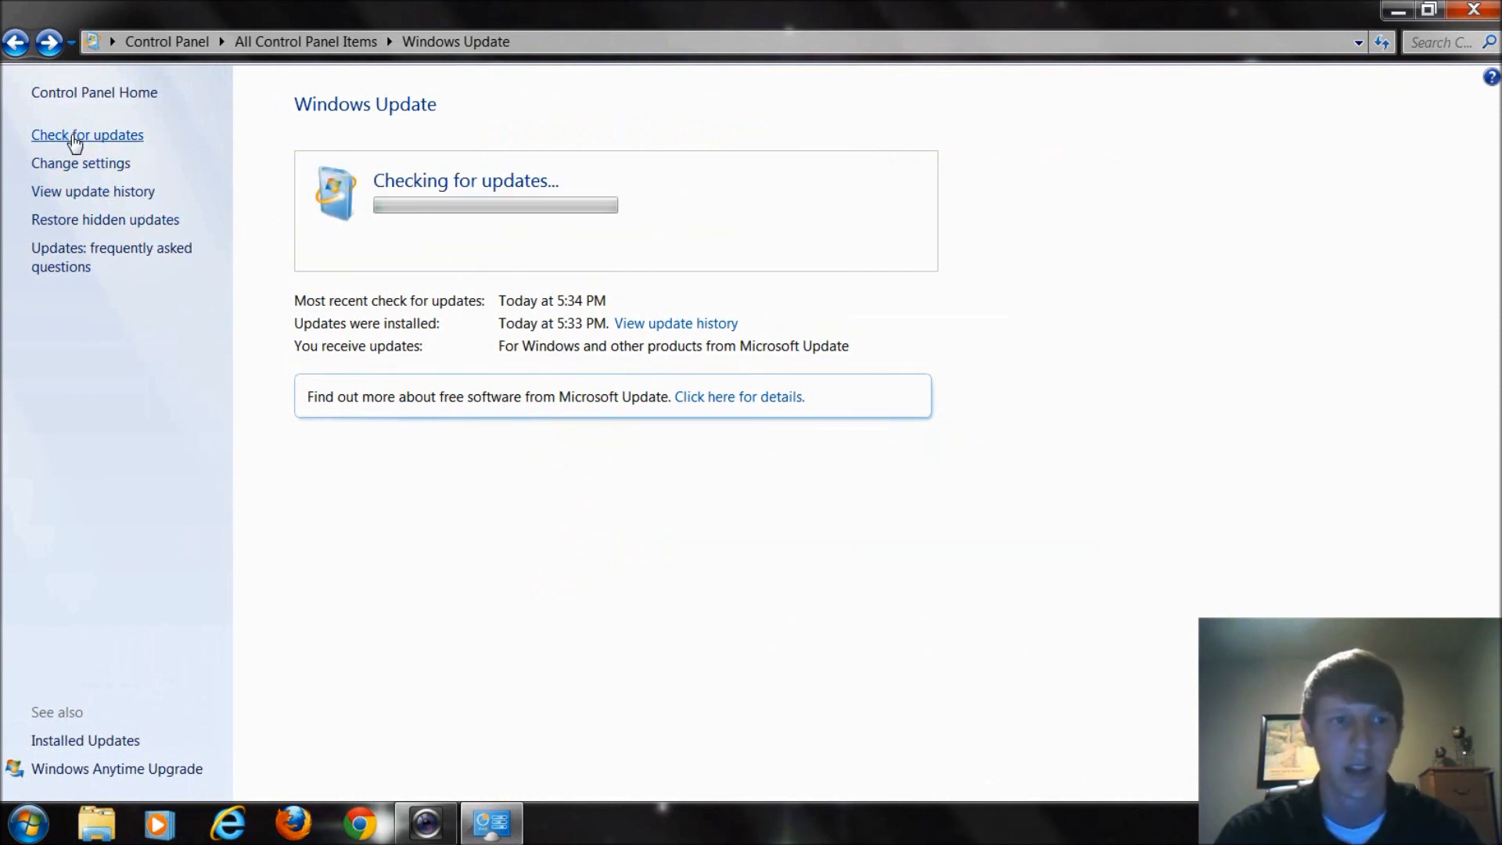